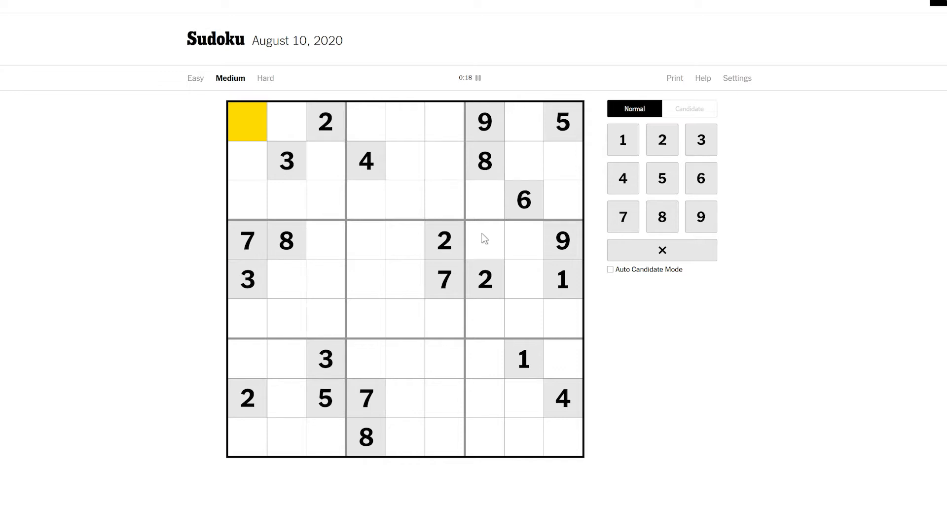
{"action": "mouse_move", "coordinate": [827, 358]}
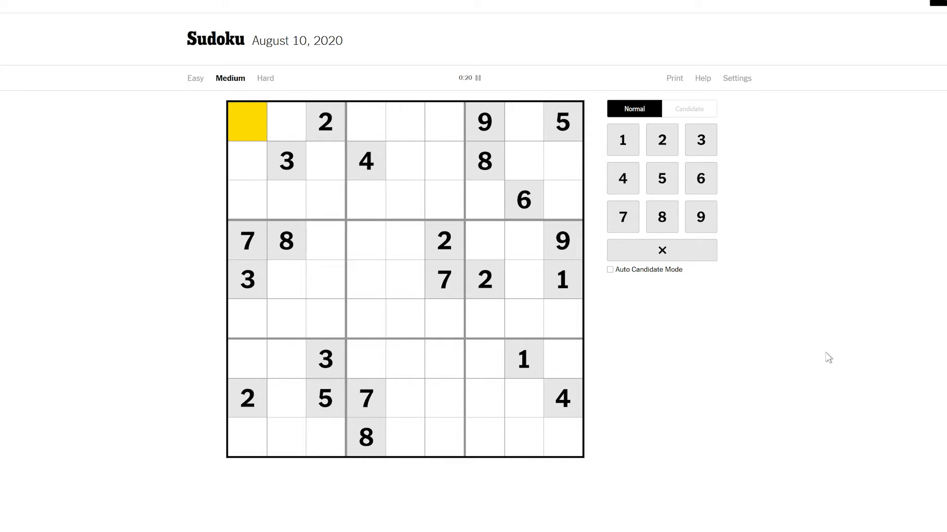
{"action": "mouse_move", "coordinate": [256, 58]}
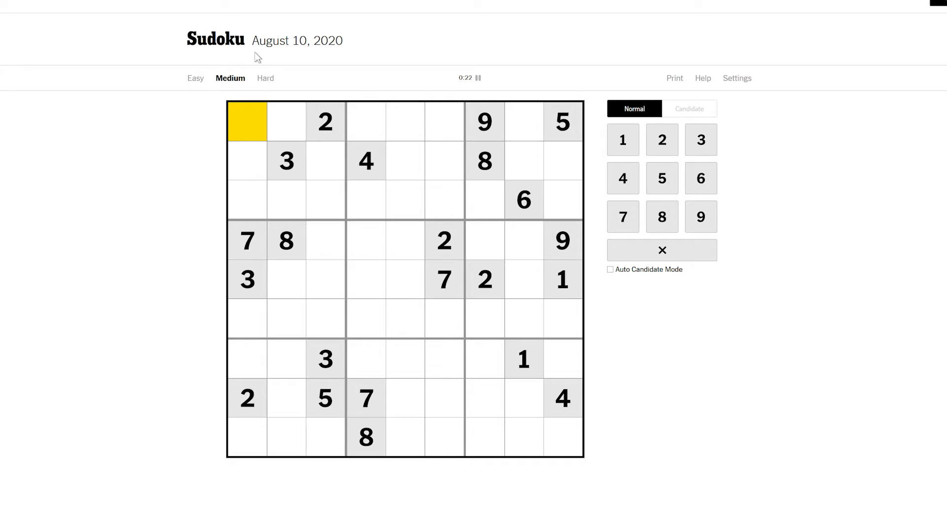
Show the Help menu with hint, check, reveal and reset options.
{"action": "left_click", "coordinate": [702, 78]}
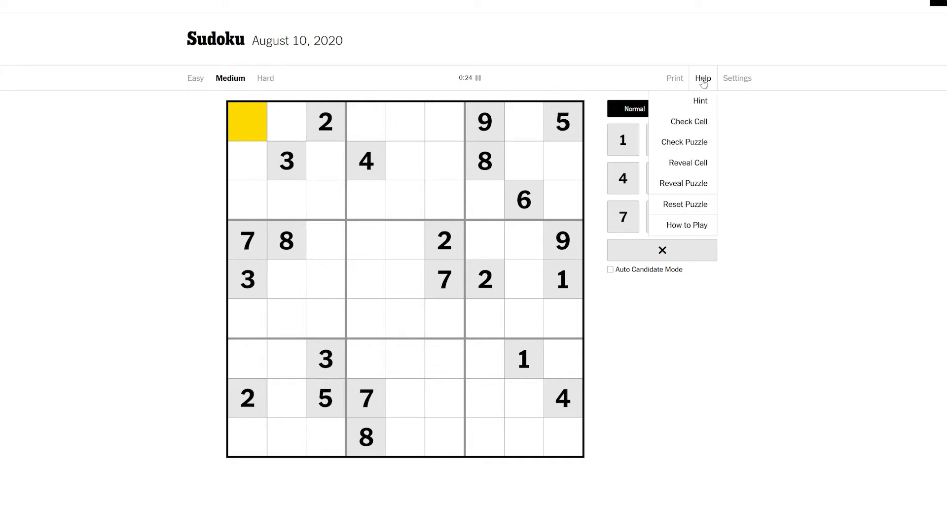
{"action": "mouse_move", "coordinate": [692, 210]}
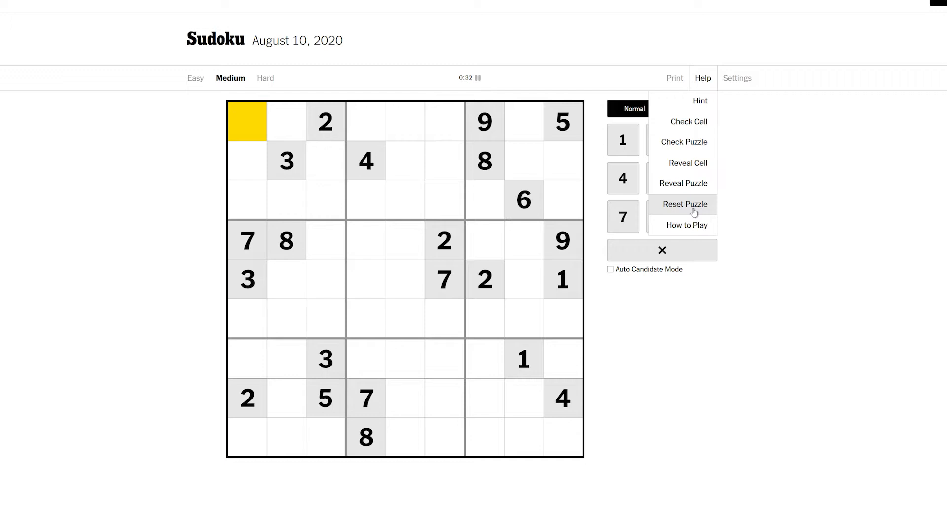
Reset the puzzle, place 1, 4, 3 and 2, and pencil in candidate 2s, 7s and 4s.
{"action": "left_click", "coordinate": [684, 205]}
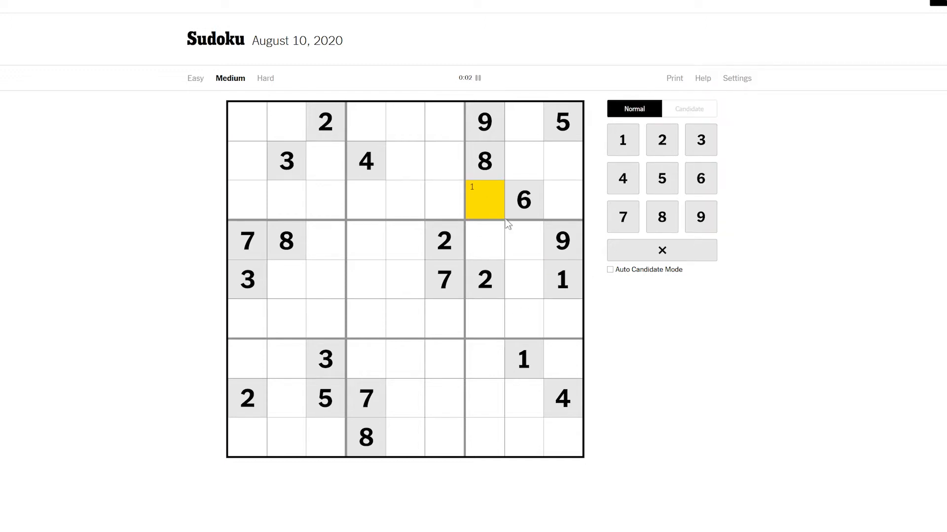
{"action": "left_click", "coordinate": [688, 108]}
{"action": "type", "text": "1"}
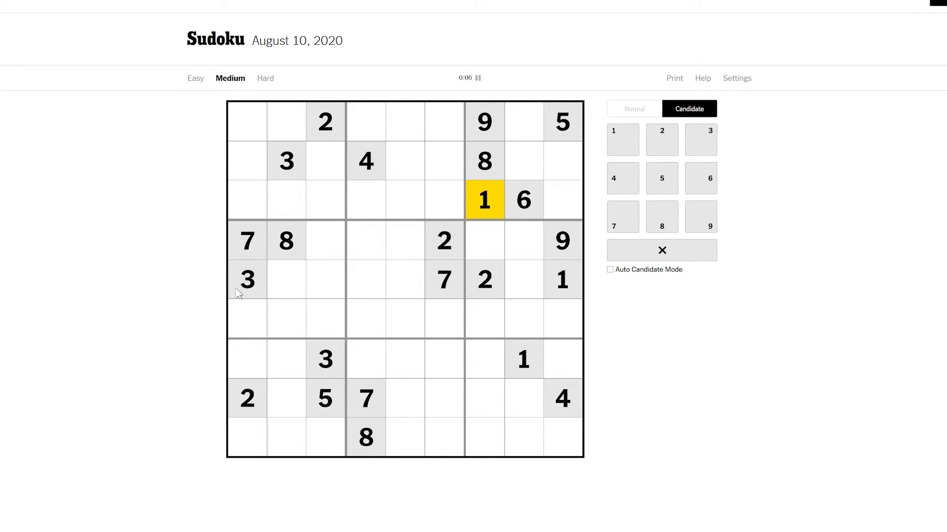
{"action": "left_click", "coordinate": [288, 325]}
{"action": "type", "text": "2"}
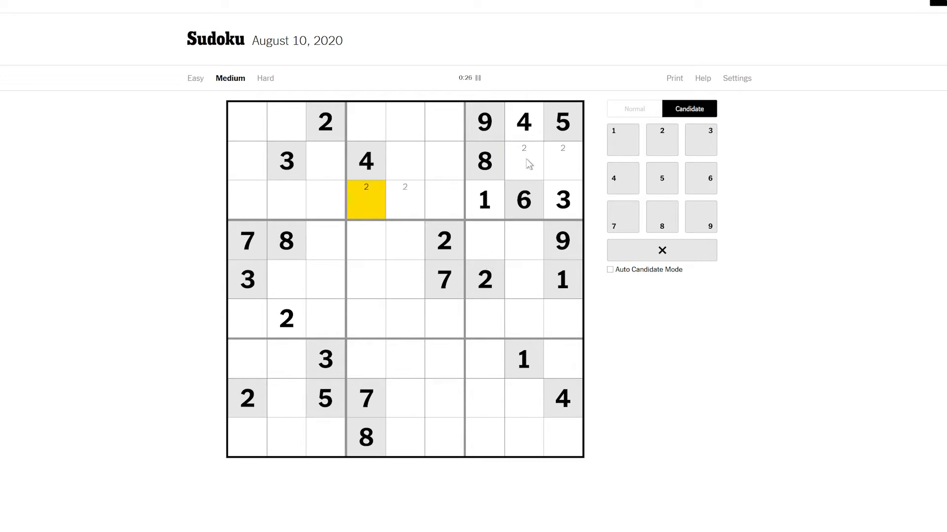
{"action": "left_click", "coordinate": [523, 160]}
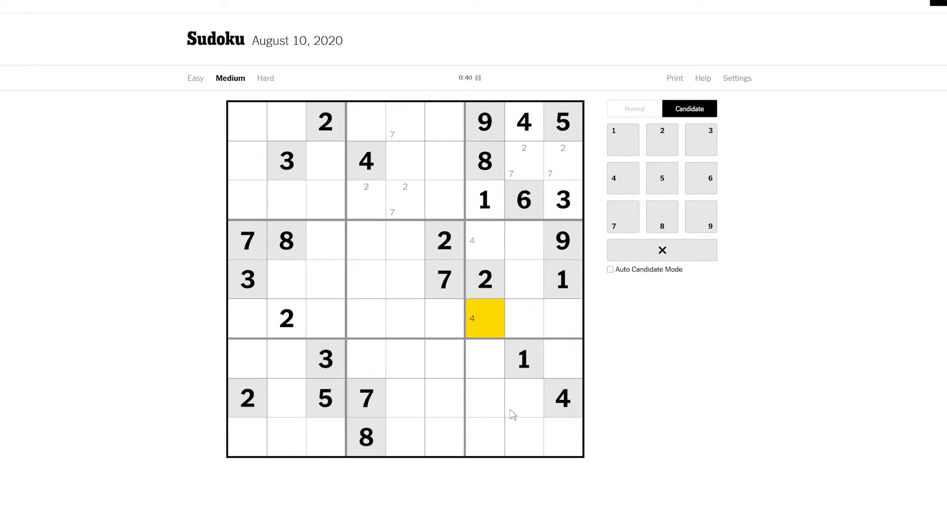
{"action": "mouse_move", "coordinate": [500, 213]}
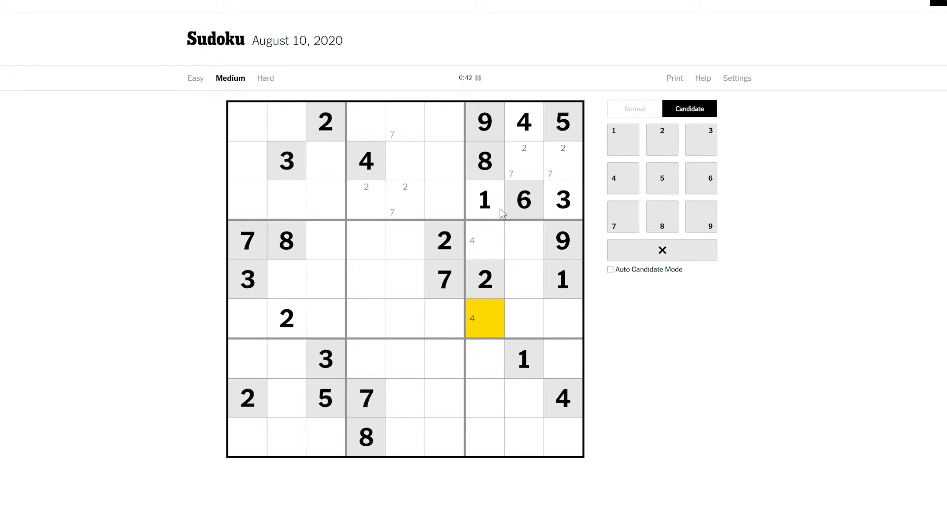
{"action": "mouse_move", "coordinate": [540, 172]}
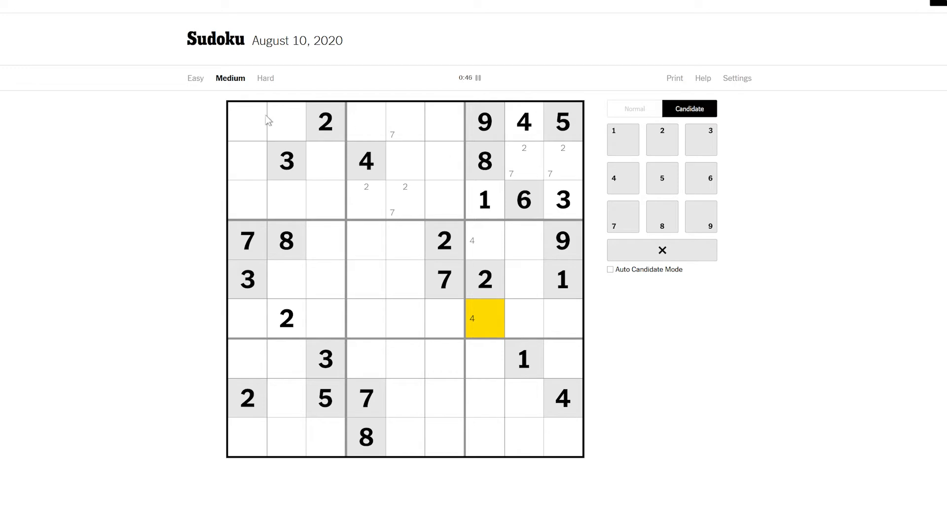
{"action": "mouse_move", "coordinate": [280, 300]}
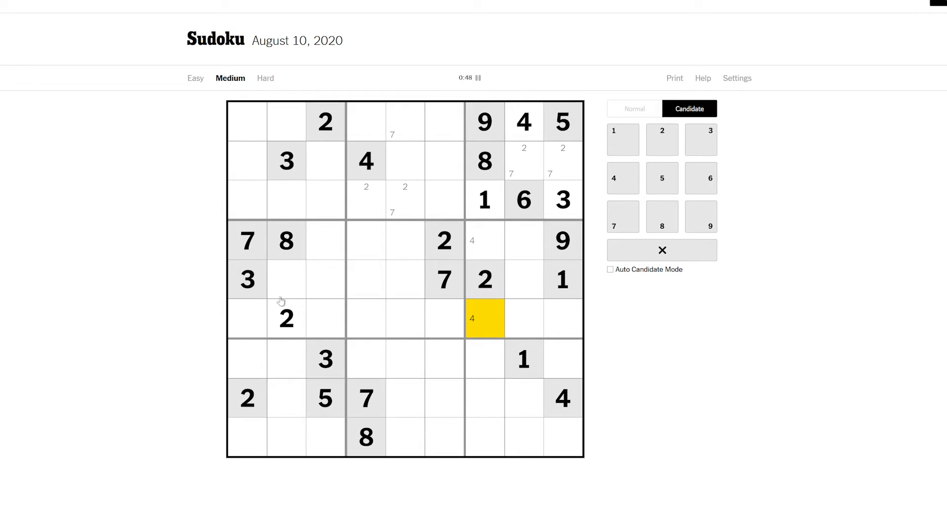
Place two 8s and pencil candidate 5s, 8s and 9s into several cells.
{"action": "left_click", "coordinate": [522, 199]}
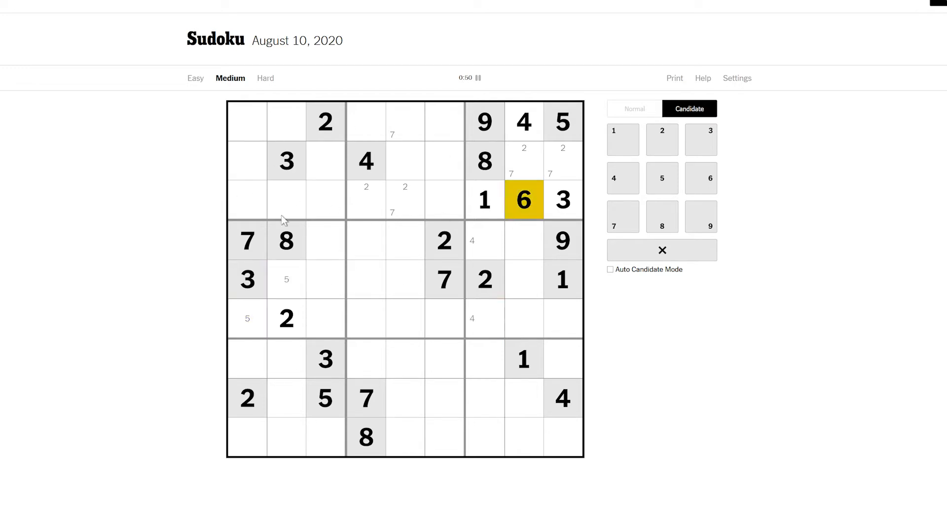
{"action": "left_click", "coordinate": [366, 399]}
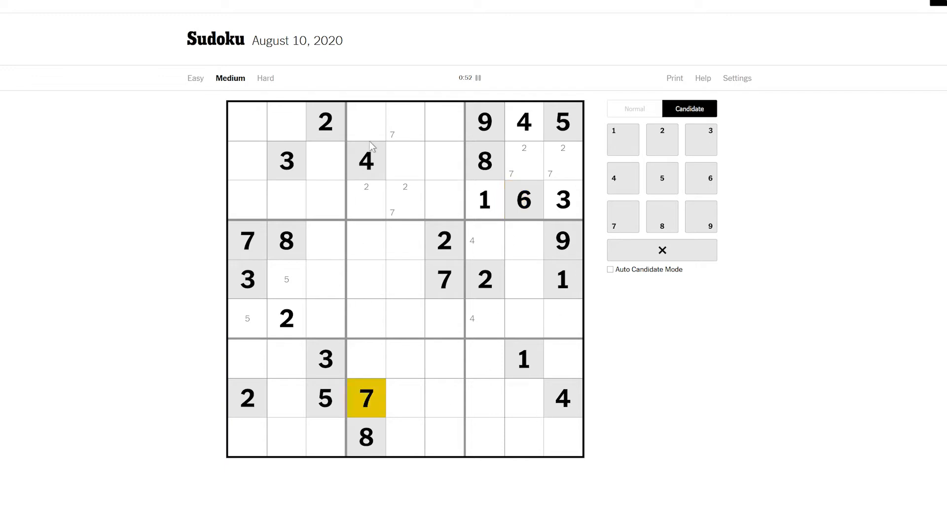
{"action": "mouse_move", "coordinate": [454, 159]}
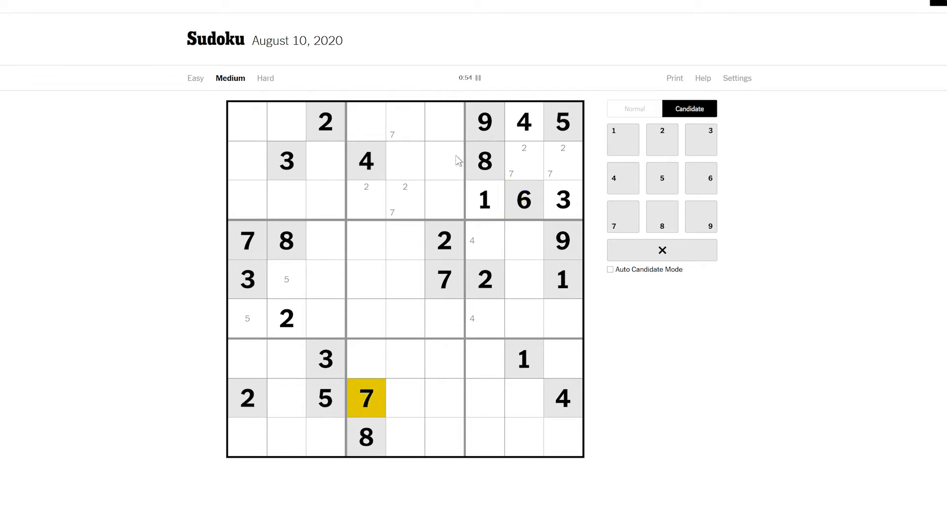
{"action": "mouse_move", "coordinate": [495, 349]}
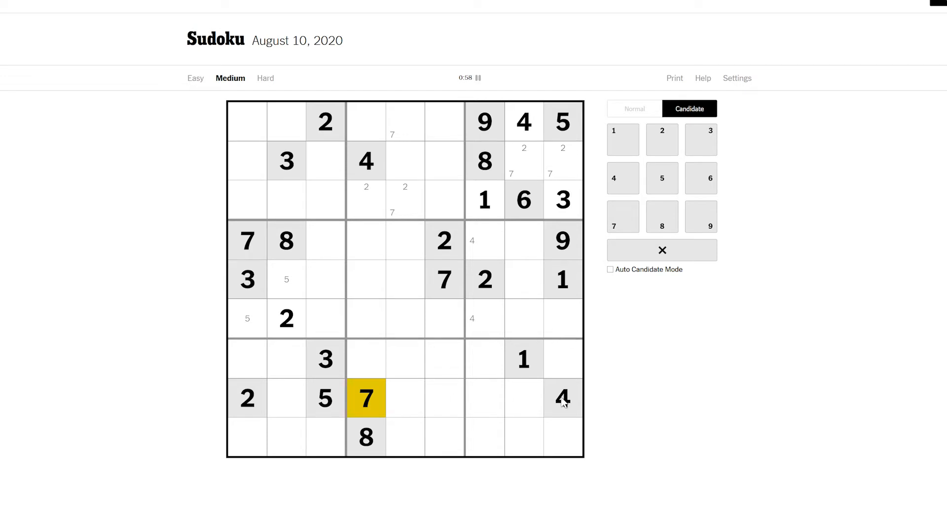
{"action": "left_click", "coordinate": [484, 161]}
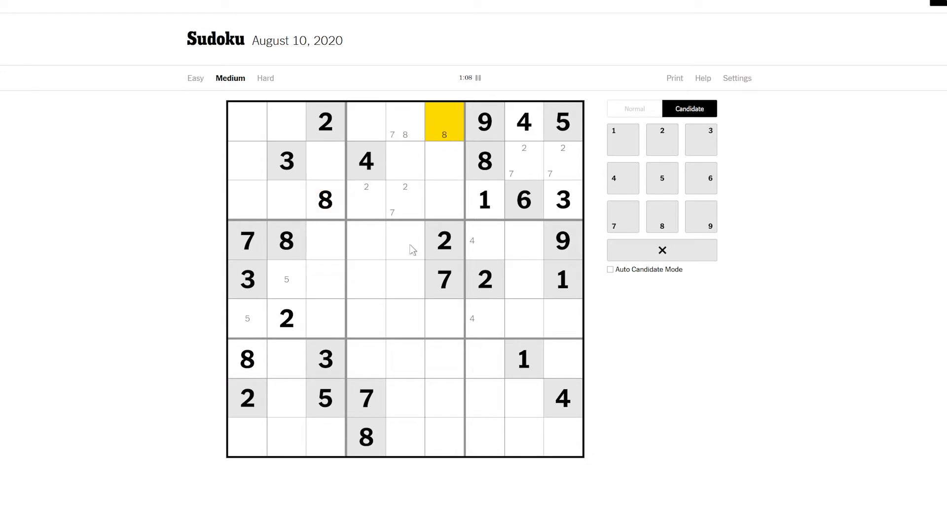
{"action": "mouse_move", "coordinate": [527, 305]}
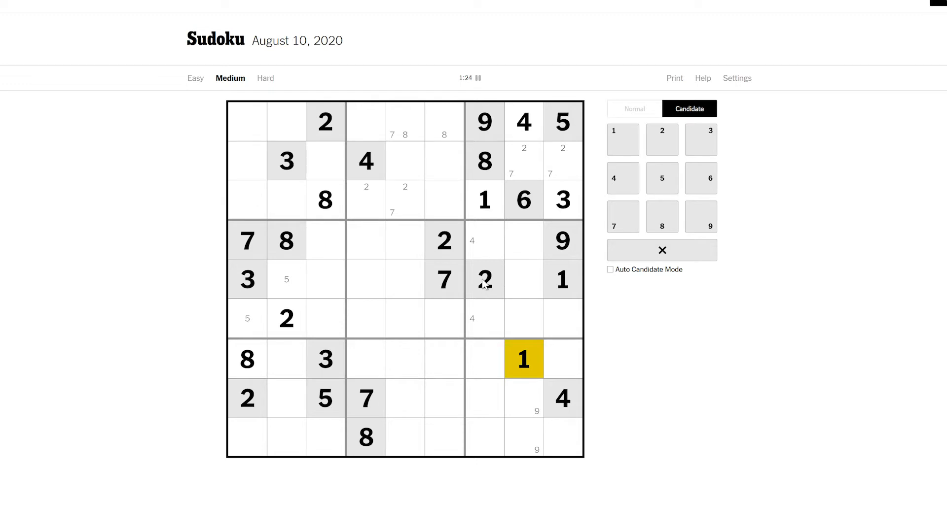
Enter 7, 8 and 9 in the lower rows and note candidate 7s and 9s.
{"action": "left_click", "coordinate": [483, 280]}
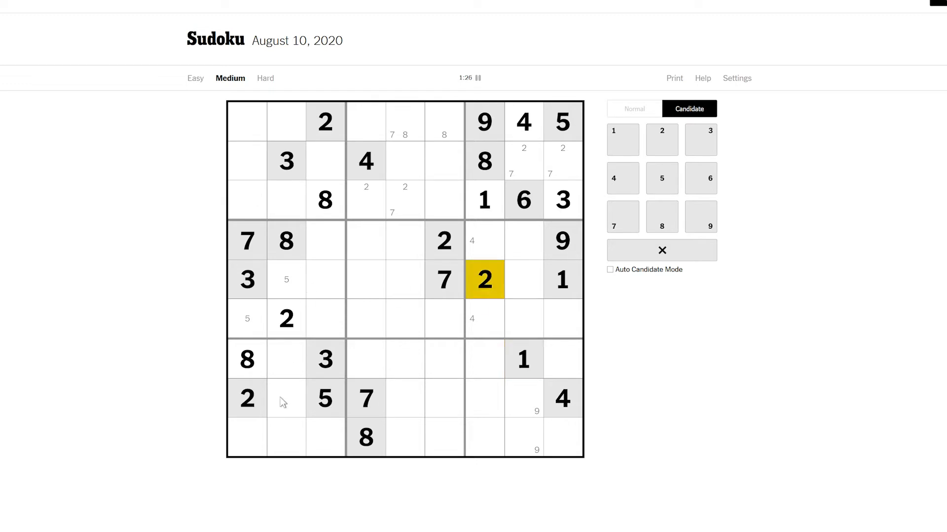
{"action": "mouse_move", "coordinate": [456, 275]}
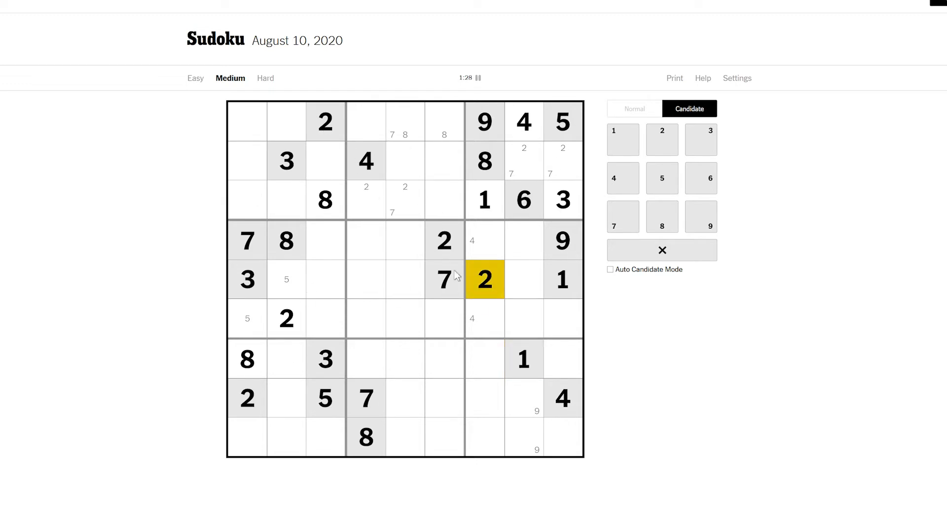
{"action": "mouse_move", "coordinate": [443, 387]}
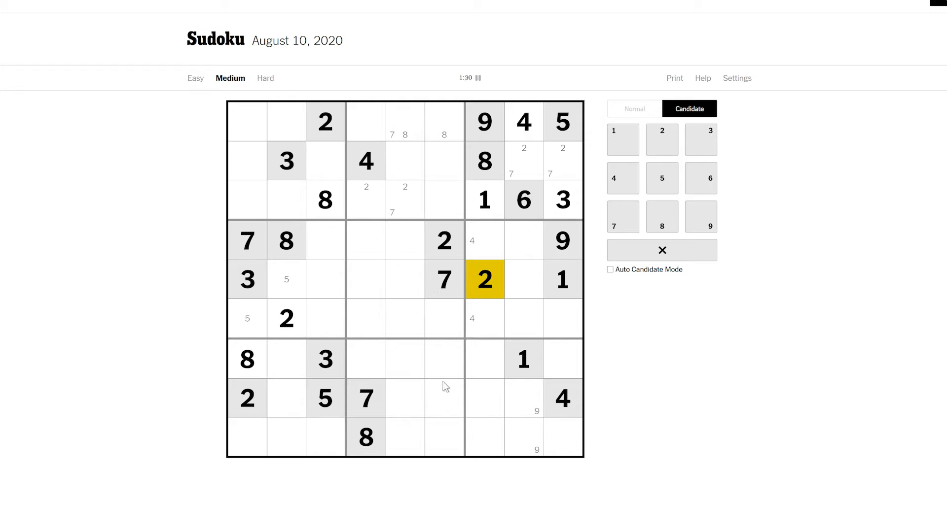
{"action": "mouse_move", "coordinate": [493, 430]}
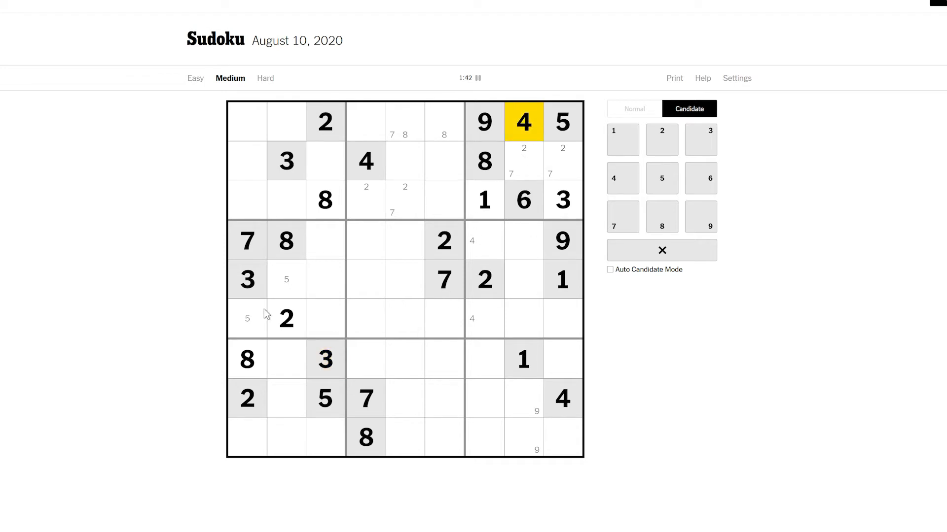
{"action": "mouse_move", "coordinate": [301, 207]}
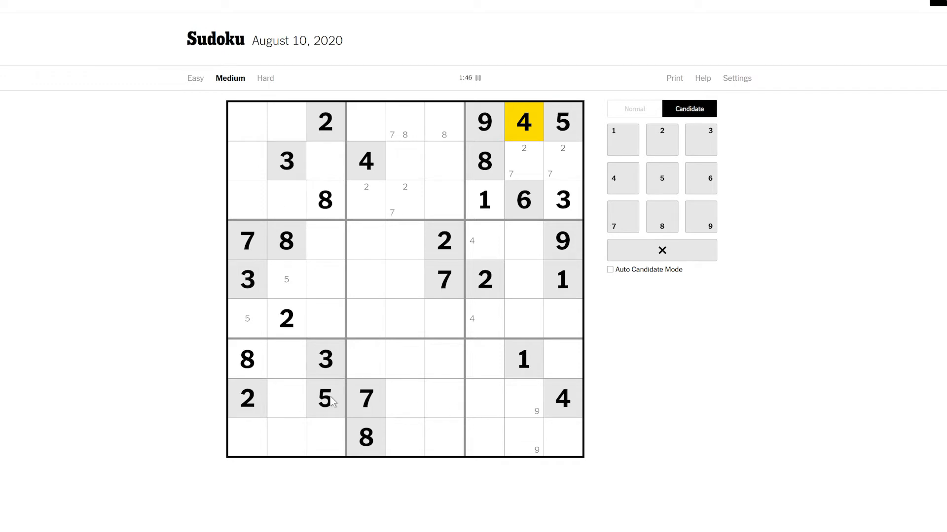
{"action": "mouse_move", "coordinate": [396, 430]}
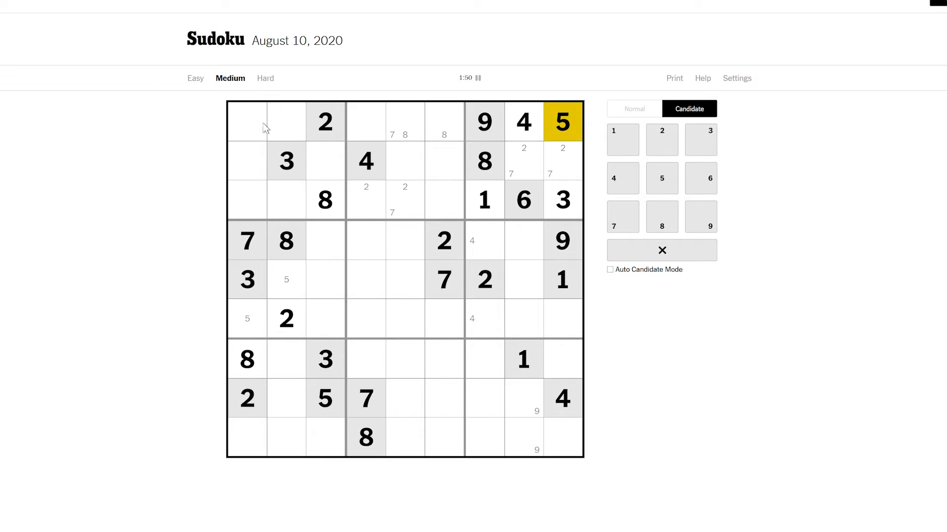
{"action": "mouse_move", "coordinate": [458, 376]}
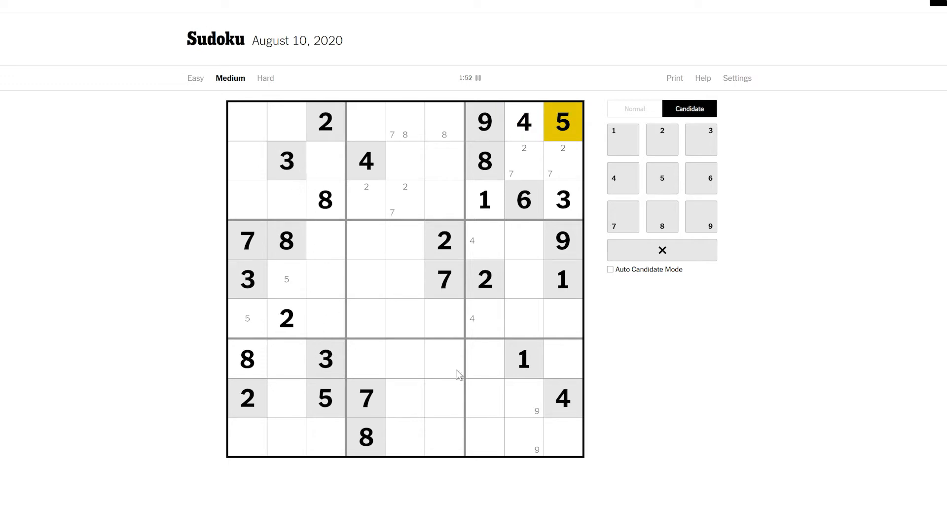
{"action": "mouse_move", "coordinate": [560, 444]}
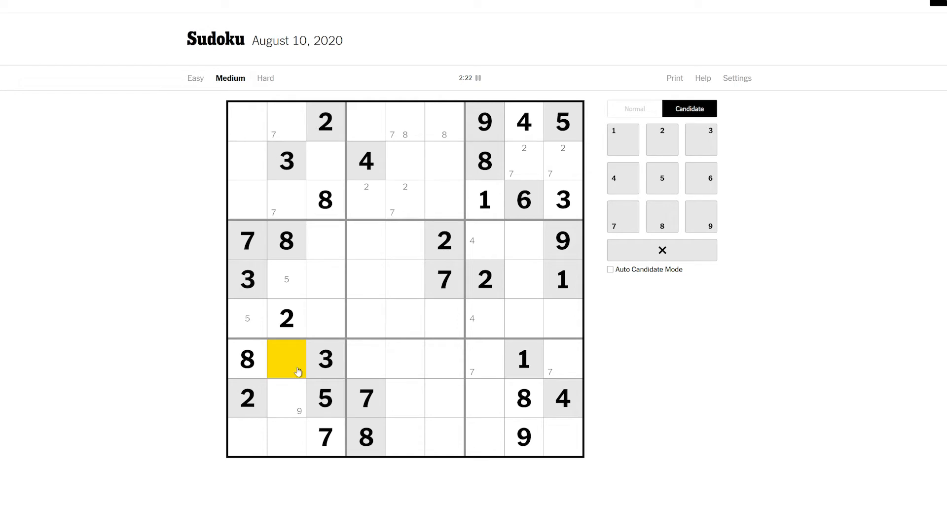
Place the 7s in r7c7 and r6c8, a 3 in r4c8 and an 8 in r6c9.
{"action": "left_click", "coordinate": [700, 215]}
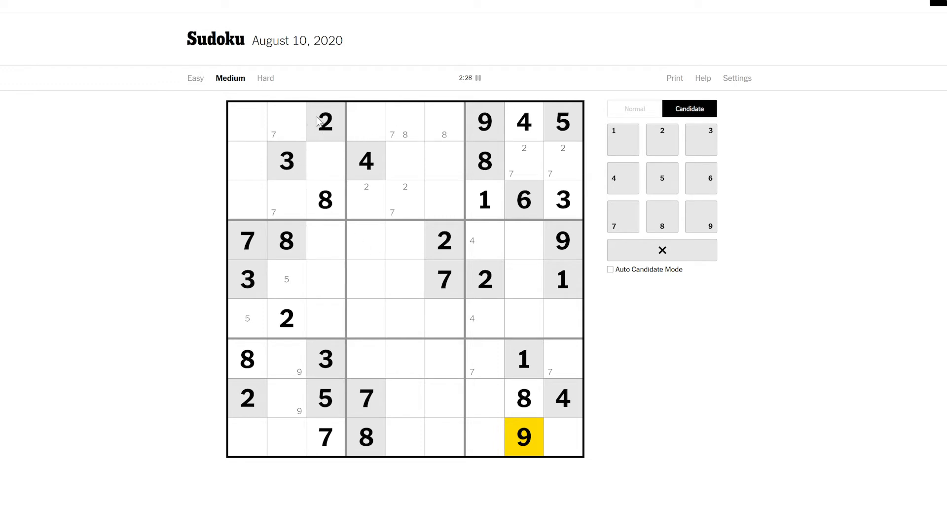
{"action": "left_click", "coordinate": [523, 359]}
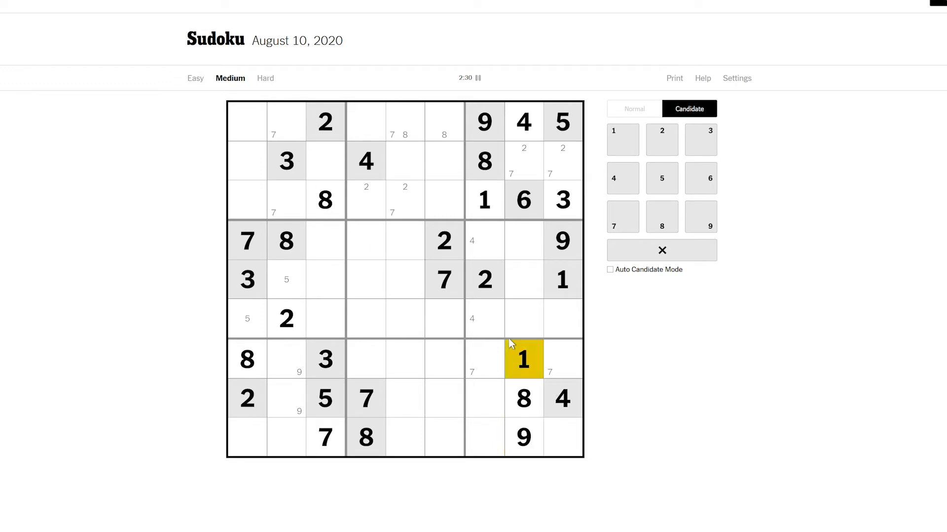
{"action": "mouse_move", "coordinate": [310, 440]}
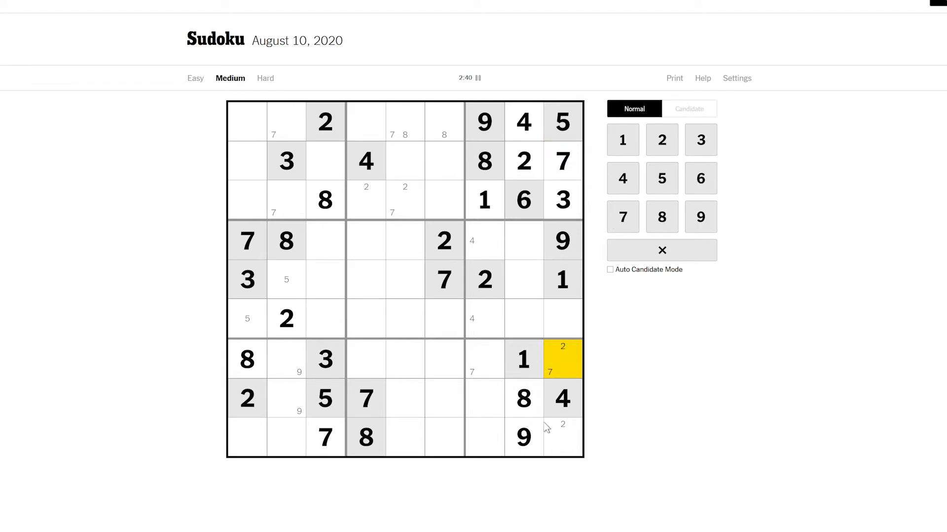
Remove the 7 note from r7c9 and add a 6 note to the bottom-right cell.
{"action": "left_click", "coordinate": [688, 108]}
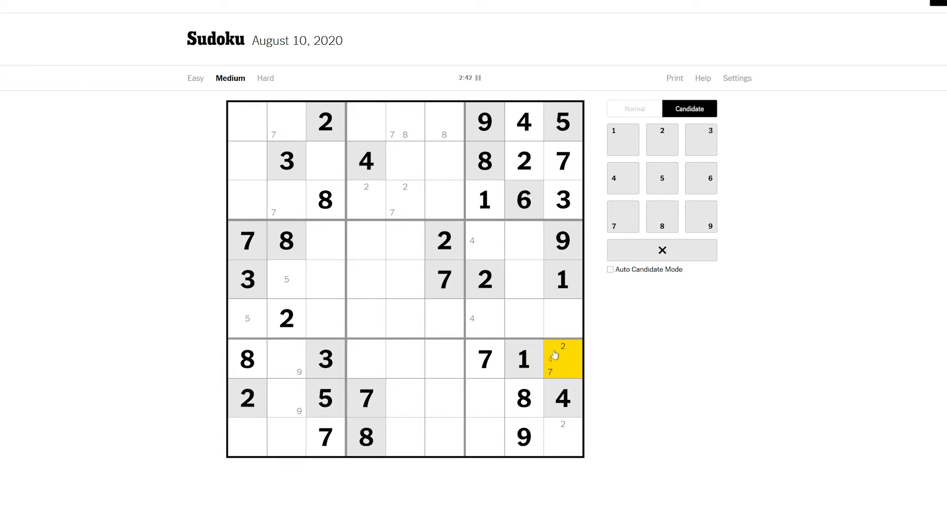
{"action": "left_click", "coordinate": [523, 320]}
{"action": "type", "text": "7"}
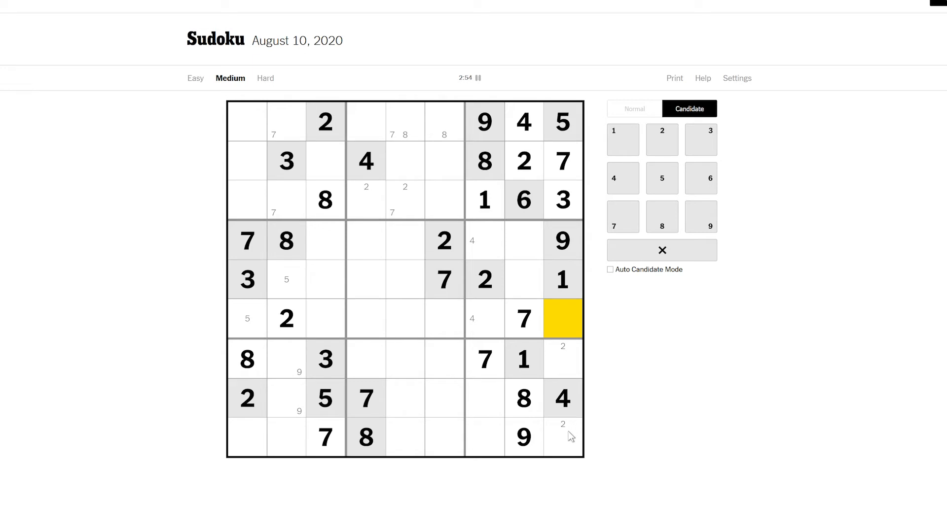
{"action": "mouse_move", "coordinate": [560, 454]}
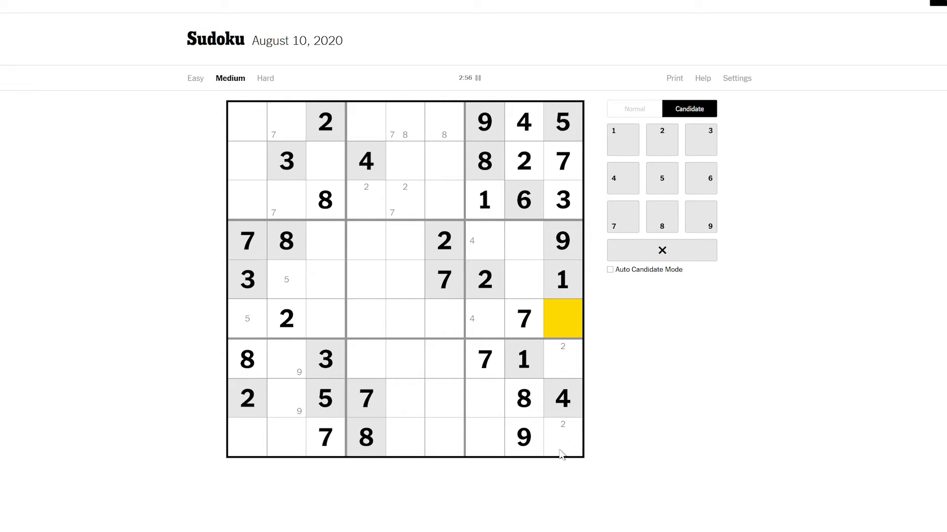
{"action": "left_click", "coordinate": [562, 359]}
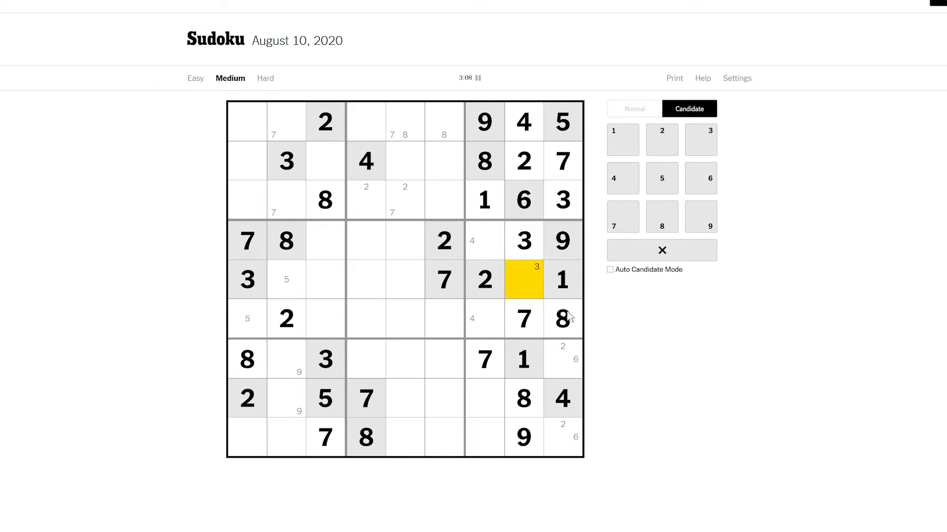
Place 5 in r5c8, 3 in r8c7 and 5 in r9c7, noting 4/6 and 3 candidates.
{"action": "left_click", "coordinate": [660, 178]}
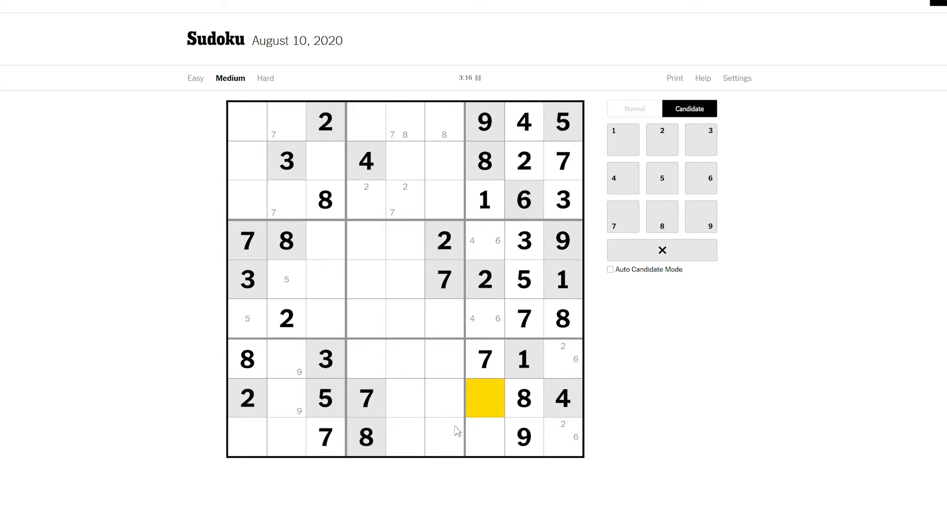
{"action": "mouse_move", "coordinate": [485, 438]}
{"action": "type", "text": "5"}
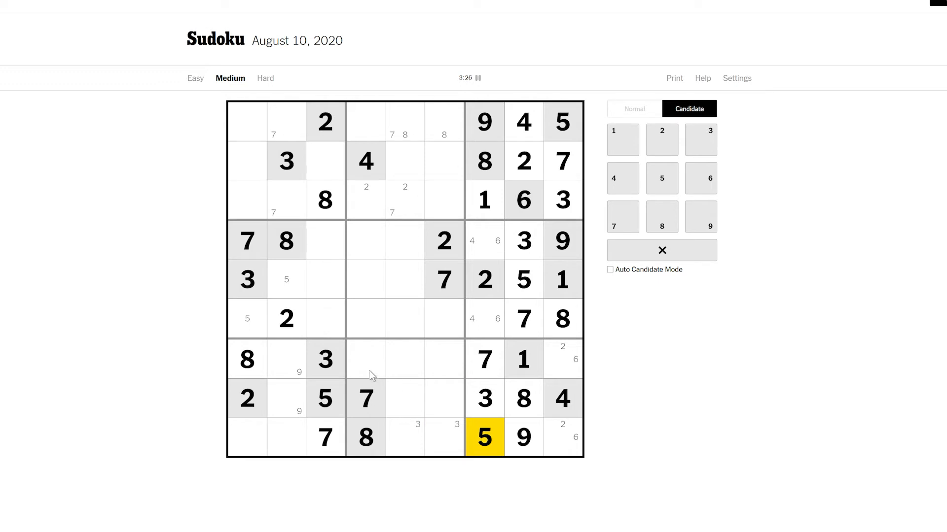
{"action": "left_click", "coordinate": [484, 359]}
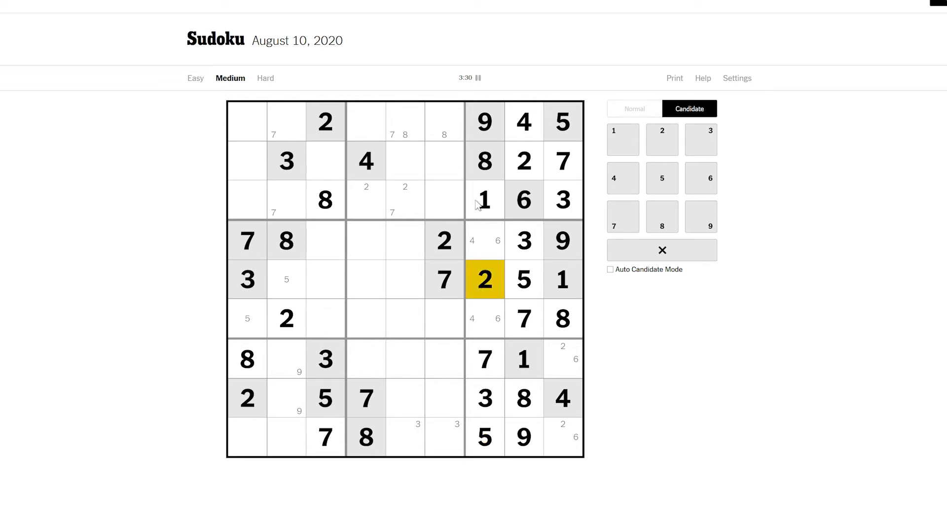
{"action": "left_click", "coordinate": [484, 199]}
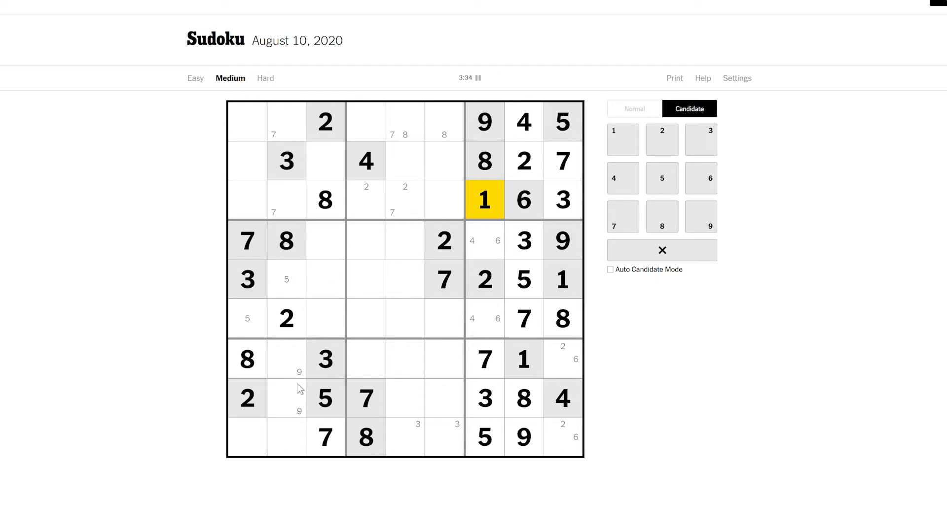
{"action": "mouse_move", "coordinate": [356, 135]}
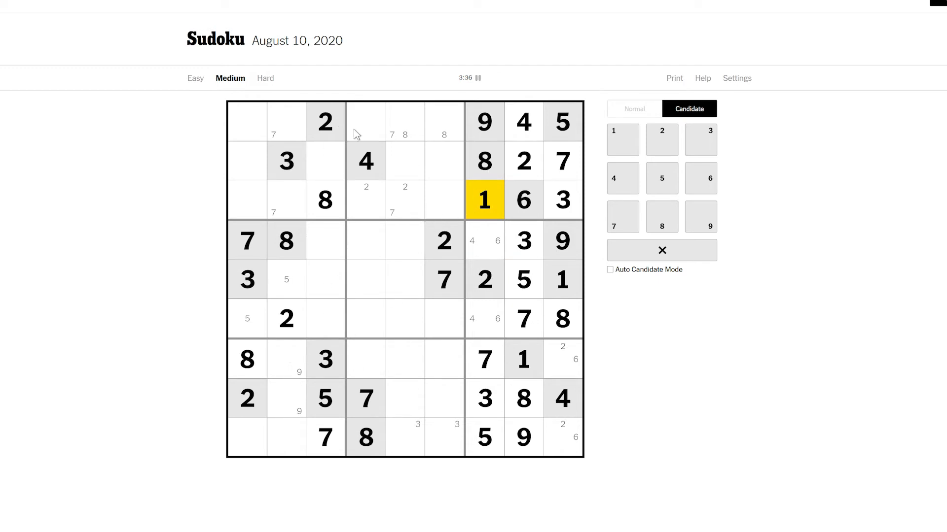
Fill 7, 4, 5 and 9 into the top-left box, placing 9 at r2c1.
{"action": "left_click", "coordinate": [523, 160]}
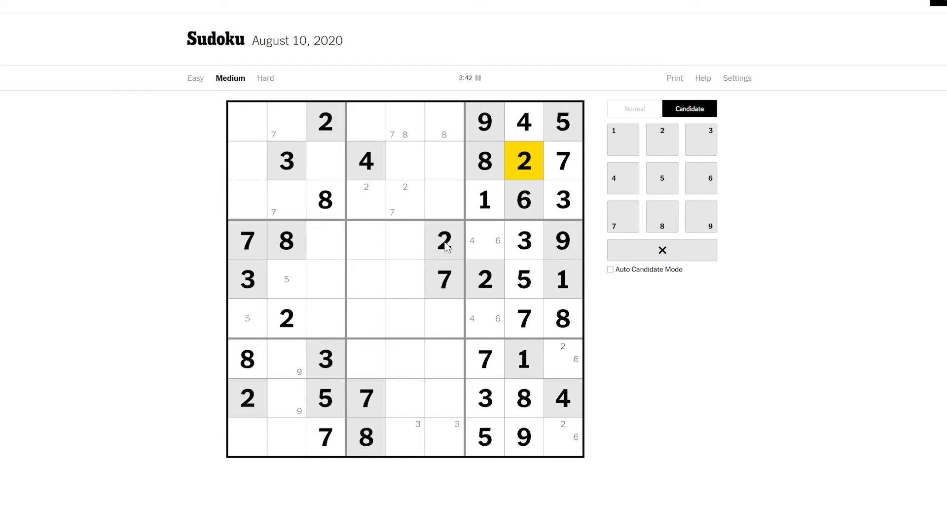
{"action": "mouse_move", "coordinate": [331, 325]}
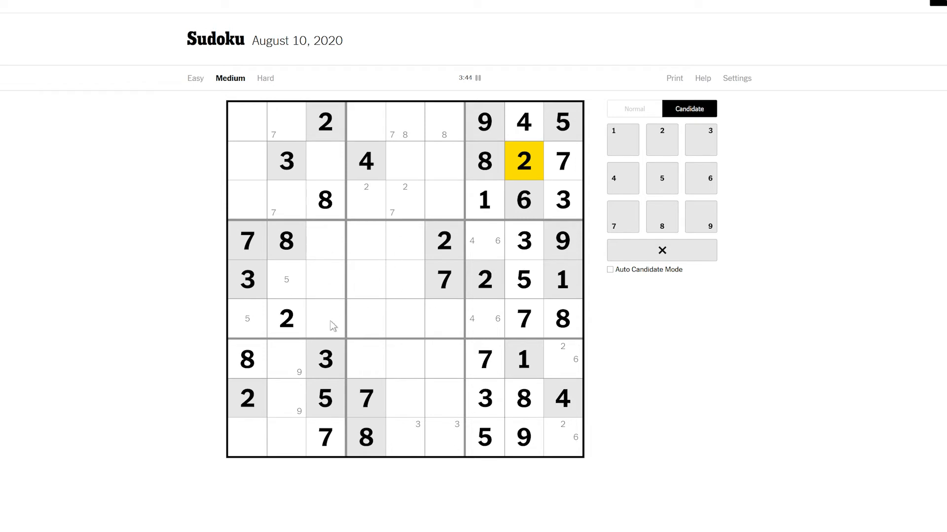
{"action": "mouse_move", "coordinate": [398, 441]}
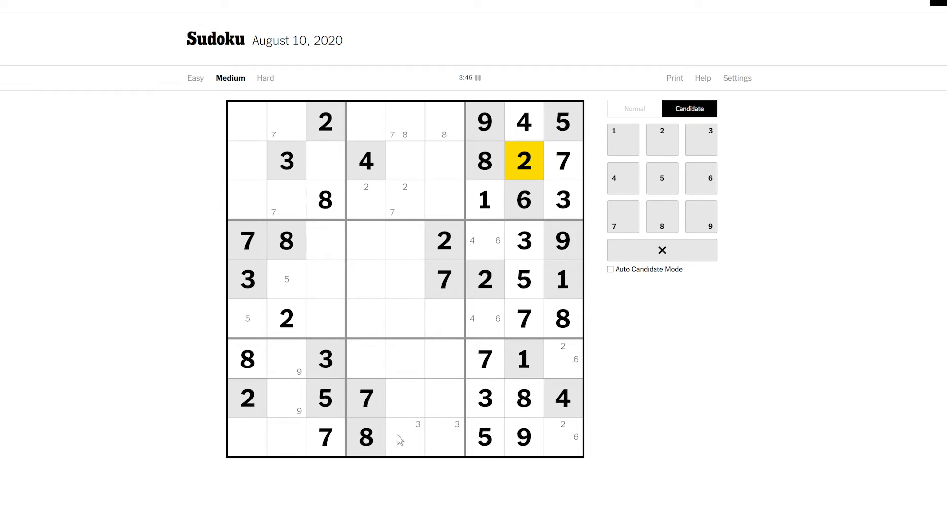
{"action": "mouse_move", "coordinate": [398, 213]}
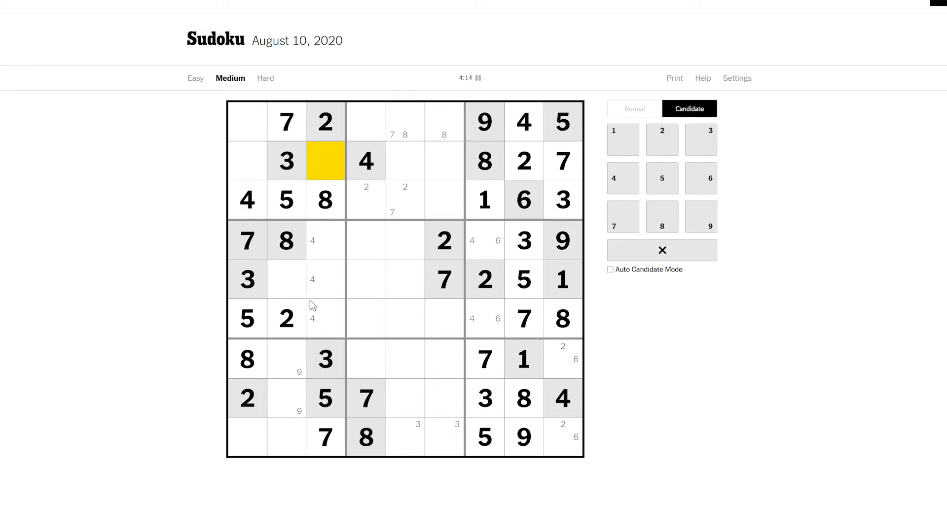
{"action": "mouse_move", "coordinate": [261, 129]}
{"action": "type", "text": "4 7"}
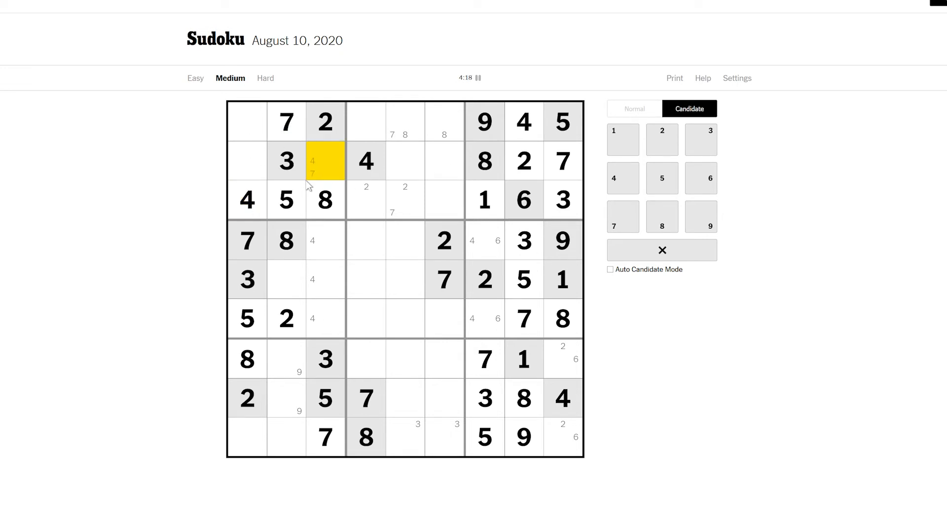
{"action": "left_click", "coordinate": [661, 177]}
{"action": "type", "text": "9"}
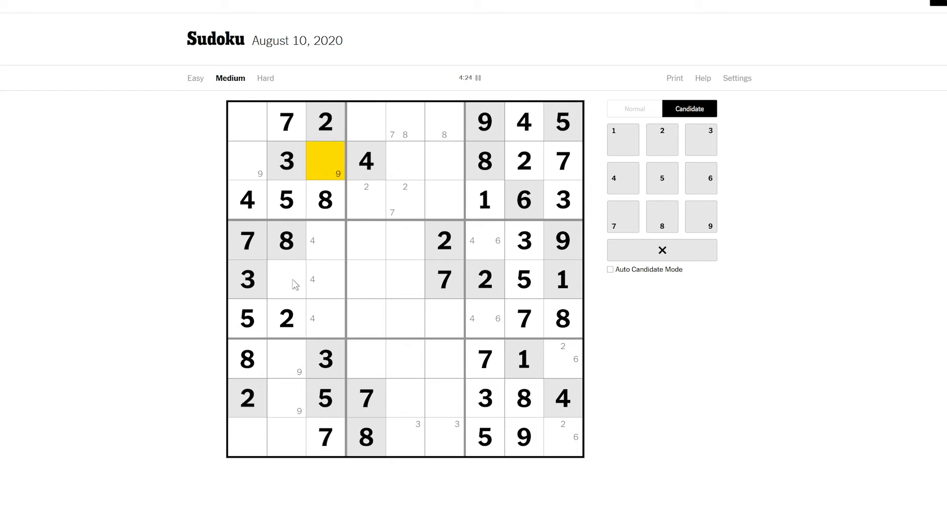
{"action": "left_click", "coordinate": [662, 216]}
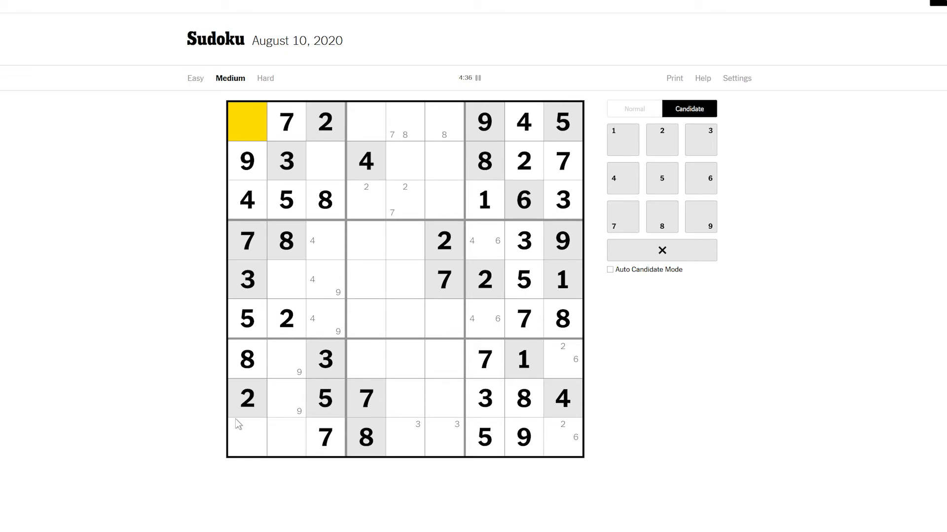
Place 5 in r6c1 and clear the 8 note from the bottom-left cell, keeping 4/9 notes in column 3.
{"action": "left_click", "coordinate": [247, 441]}
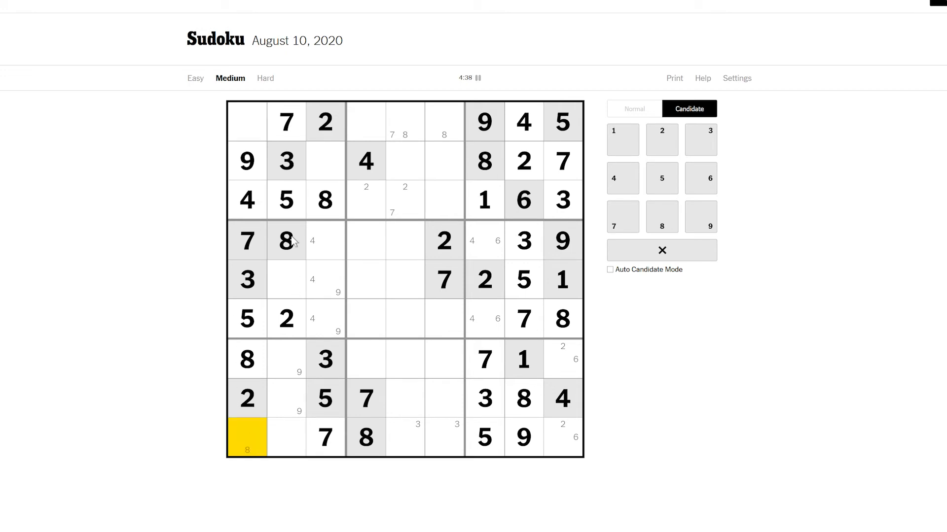
{"action": "left_click", "coordinate": [323, 162]}
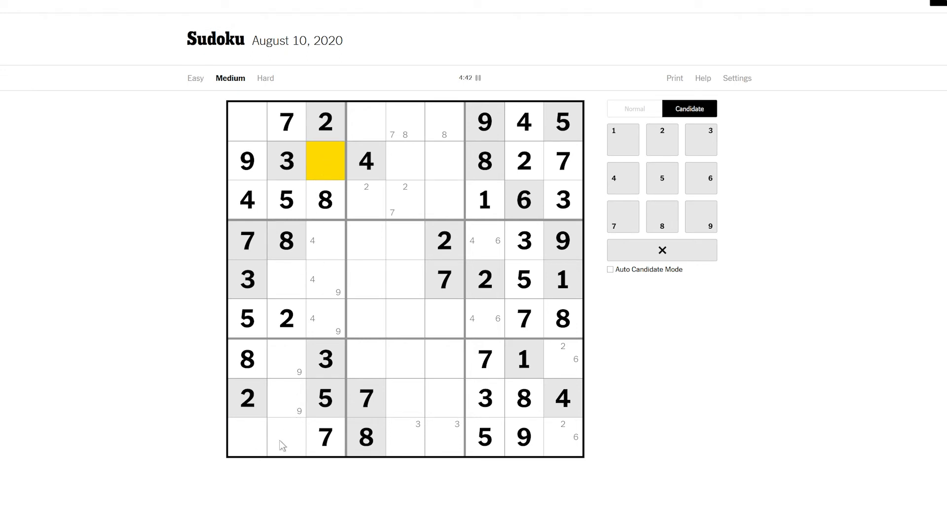
Complete the top-left box with 1 and 6, place 6s in r9c1 and r5c2, noting candidate 1s.
{"action": "left_click", "coordinate": [286, 286]}
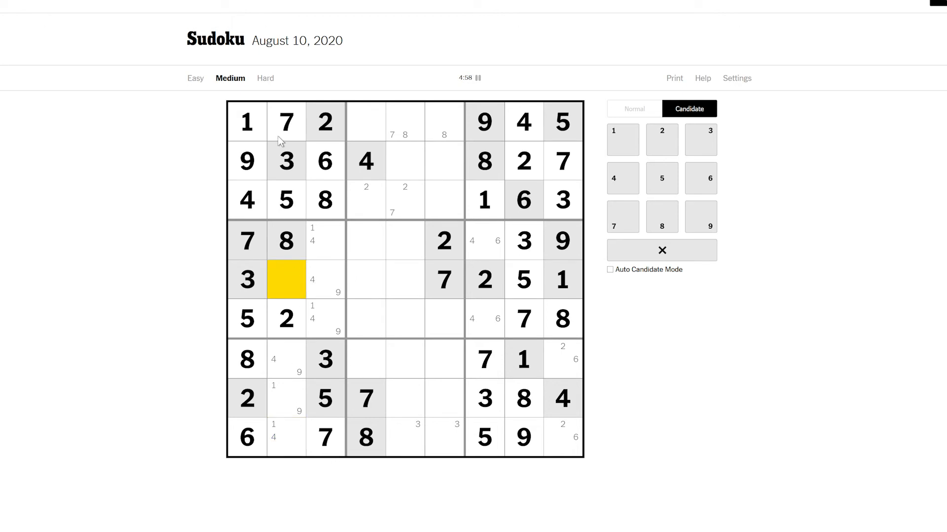
{"action": "mouse_move", "coordinate": [323, 339]}
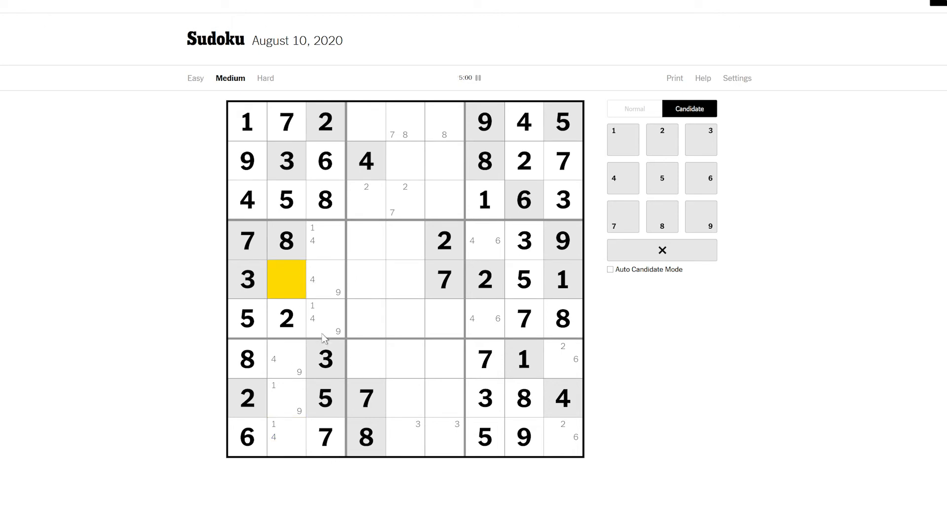
{"action": "left_click", "coordinate": [633, 108]}
{"action": "type", "text": "6"}
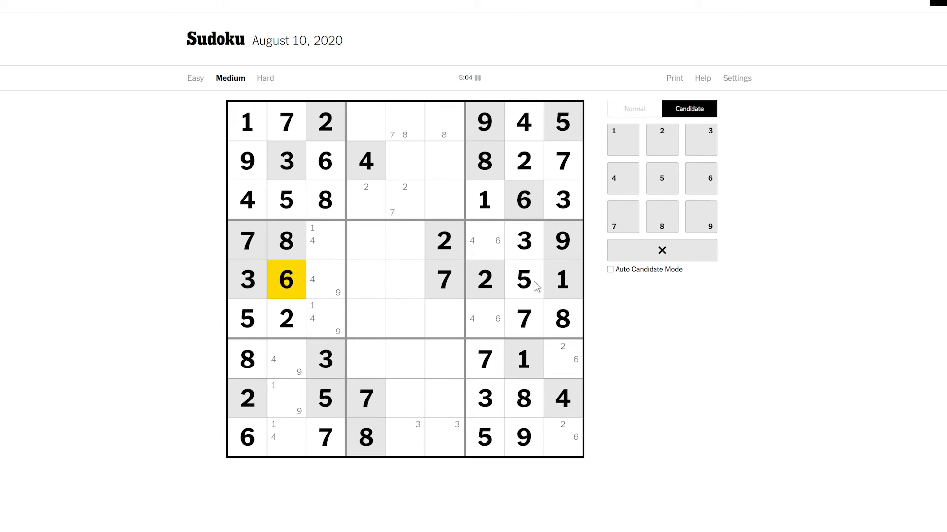
{"action": "mouse_move", "coordinate": [455, 183]}
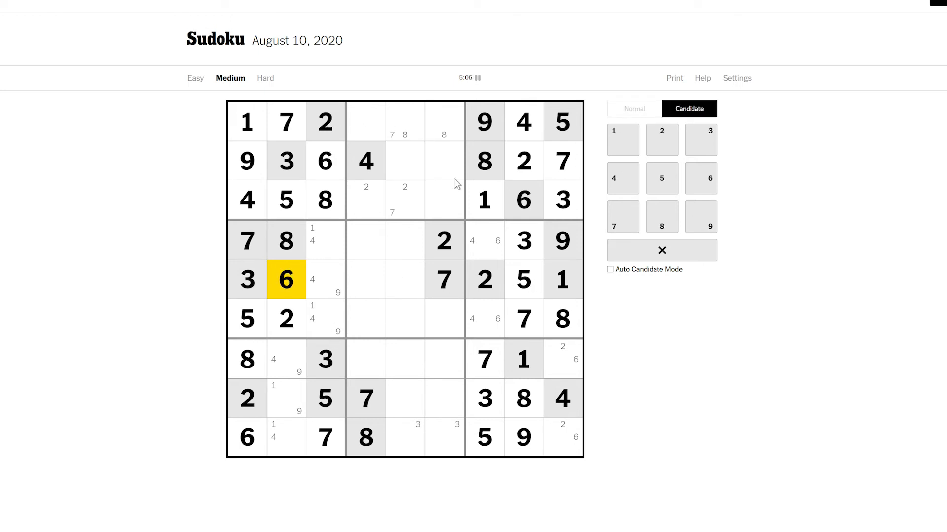
Pencil candidate 1s and 5s into the top-middle and centre boxes and a 6 in row 8.
{"action": "left_click", "coordinate": [443, 161]}
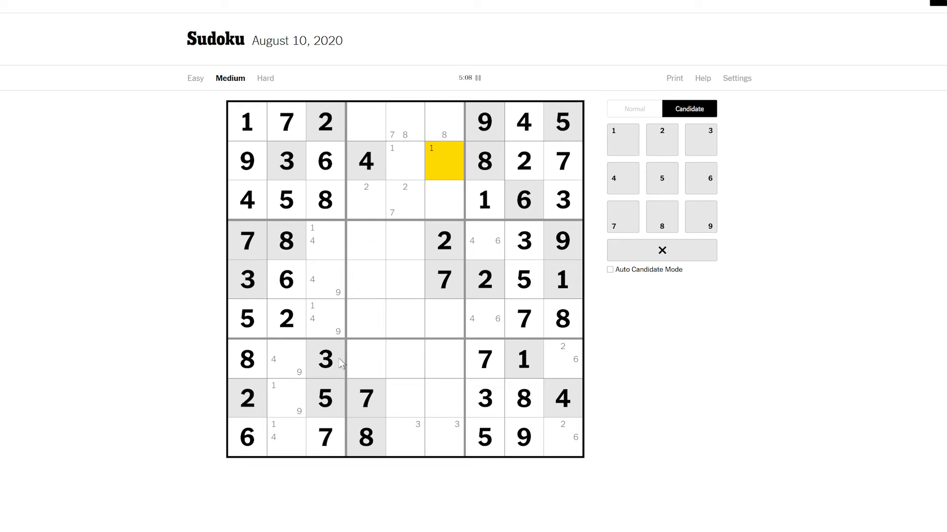
{"action": "mouse_move", "coordinate": [379, 232]}
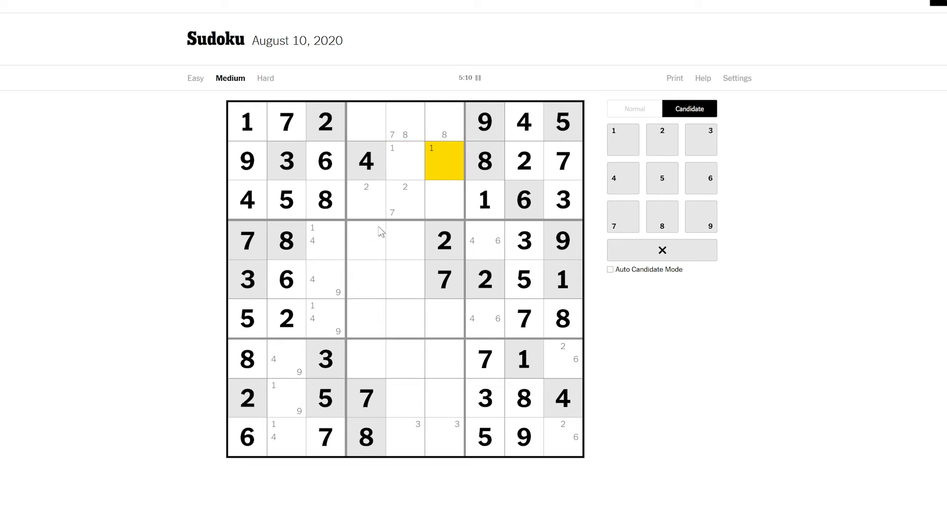
{"action": "left_click", "coordinate": [365, 319]}
{"action": "type", "text": "1"}
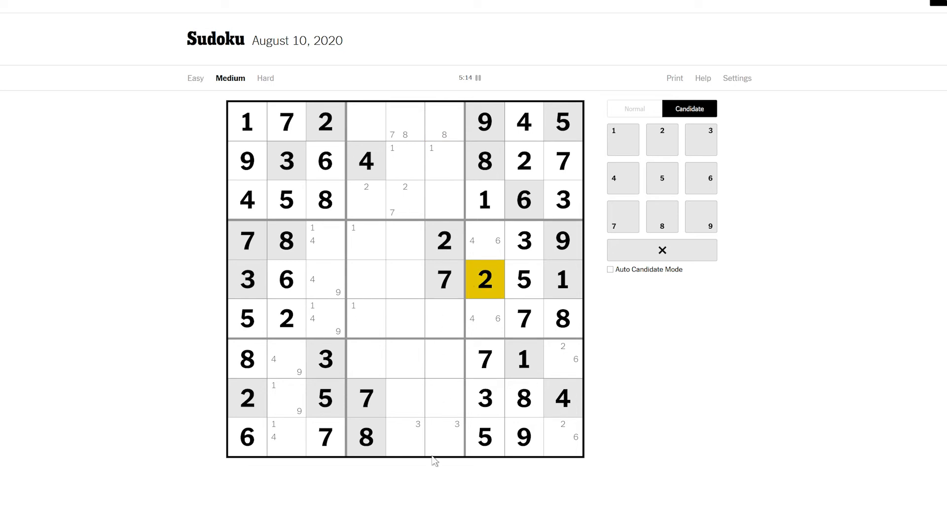
{"action": "mouse_move", "coordinate": [415, 104]}
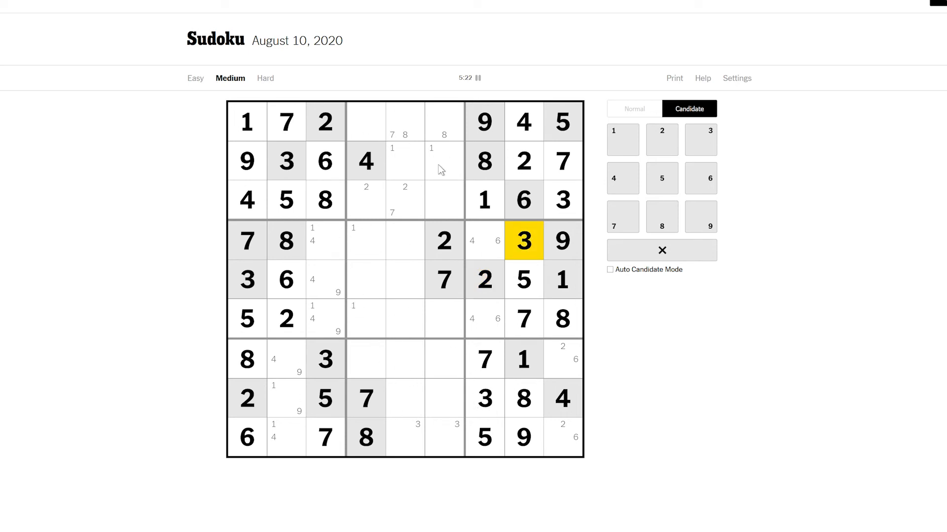
{"action": "mouse_move", "coordinate": [378, 394]}
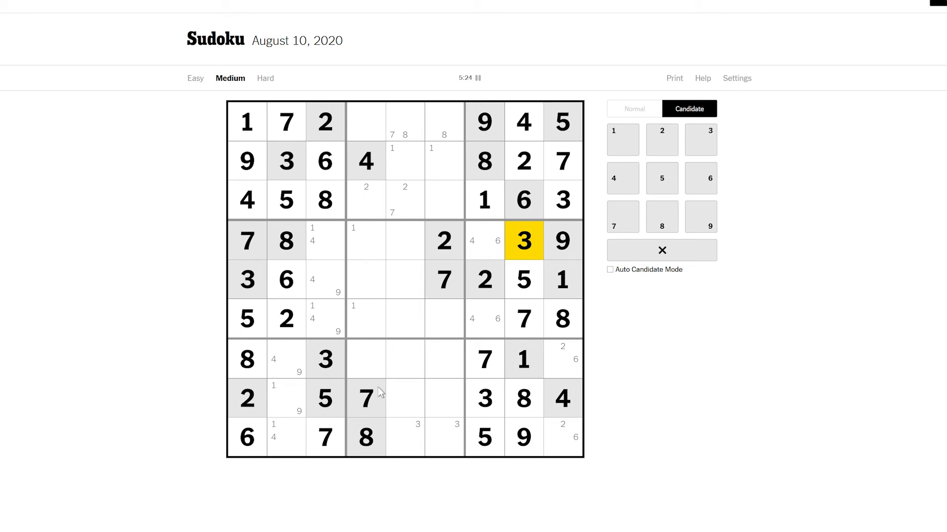
{"action": "mouse_move", "coordinate": [546, 328]}
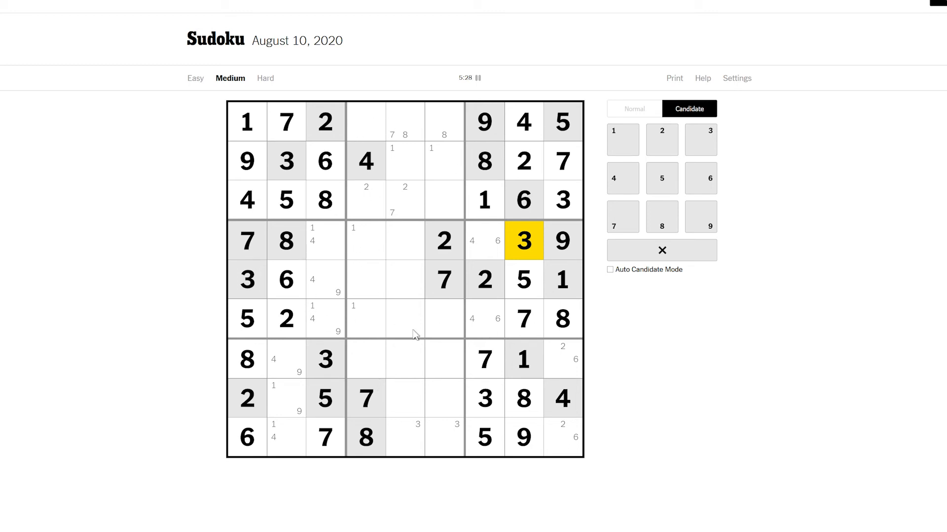
{"action": "mouse_move", "coordinate": [405, 398]}
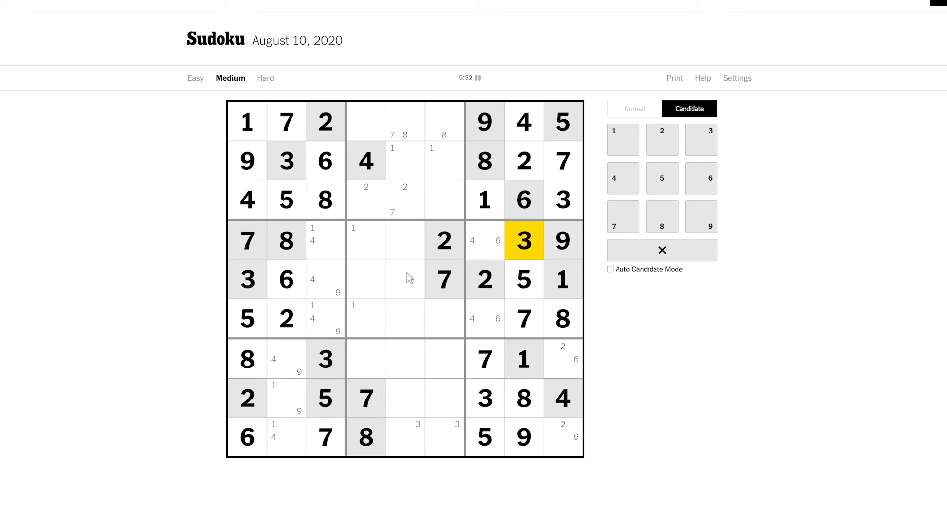
{"action": "left_click", "coordinate": [404, 240]}
{"action": "type", "text": " 5"}
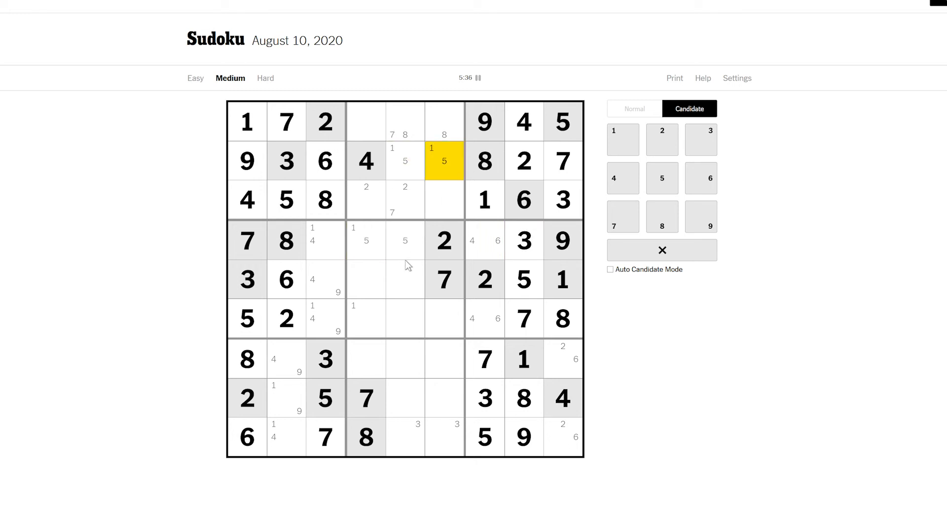
{"action": "mouse_move", "coordinate": [455, 142]}
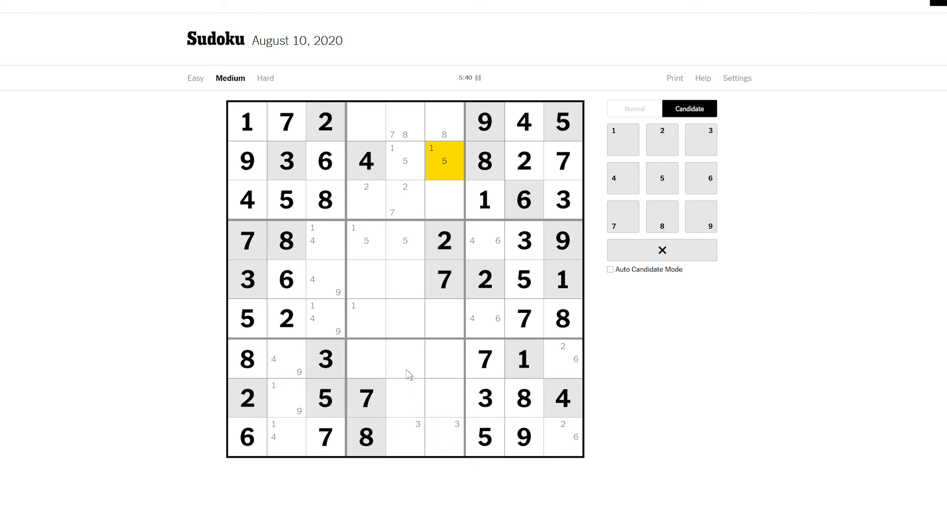
{"action": "mouse_move", "coordinate": [433, 408]}
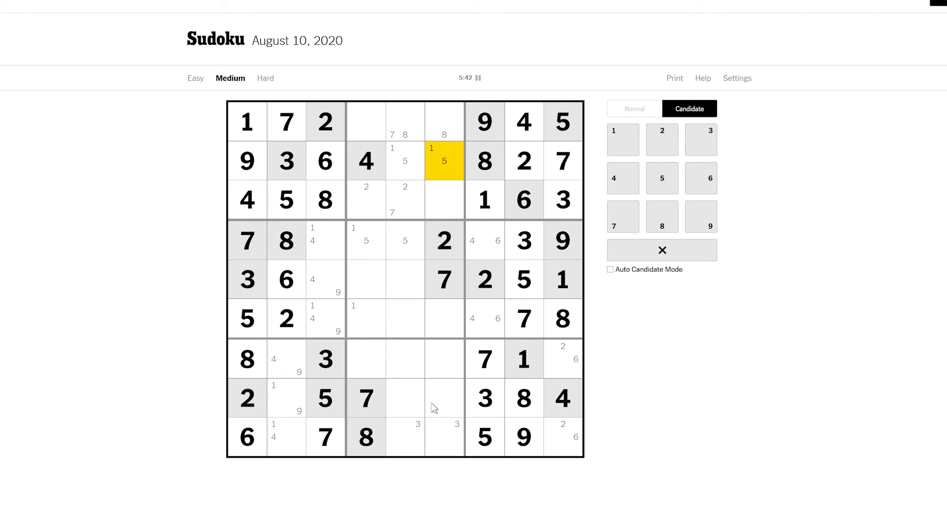
{"action": "mouse_move", "coordinate": [563, 365]}
{"action": "type", "text": "6"}
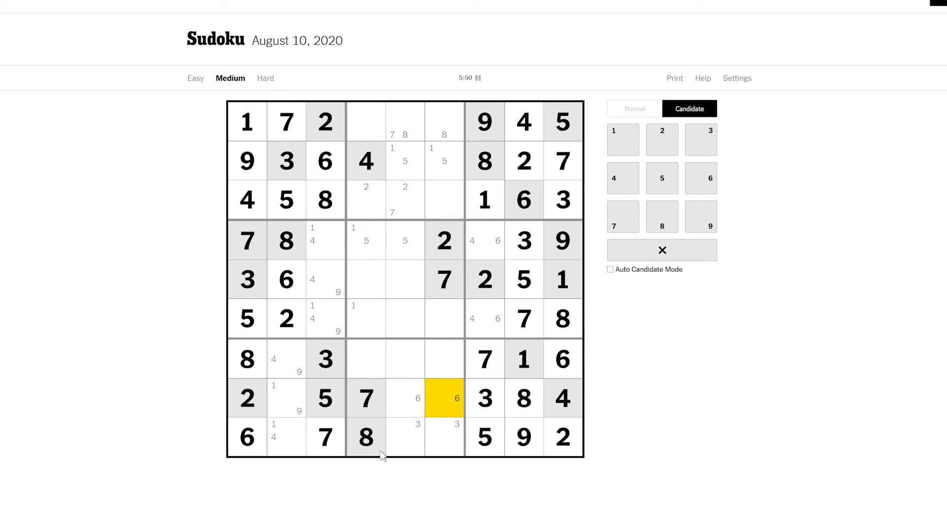
Enter 7 and 2 in row three and 2 in row seven, column five.
{"action": "left_click", "coordinate": [405, 358]}
{"action": "type", "text": "2"}
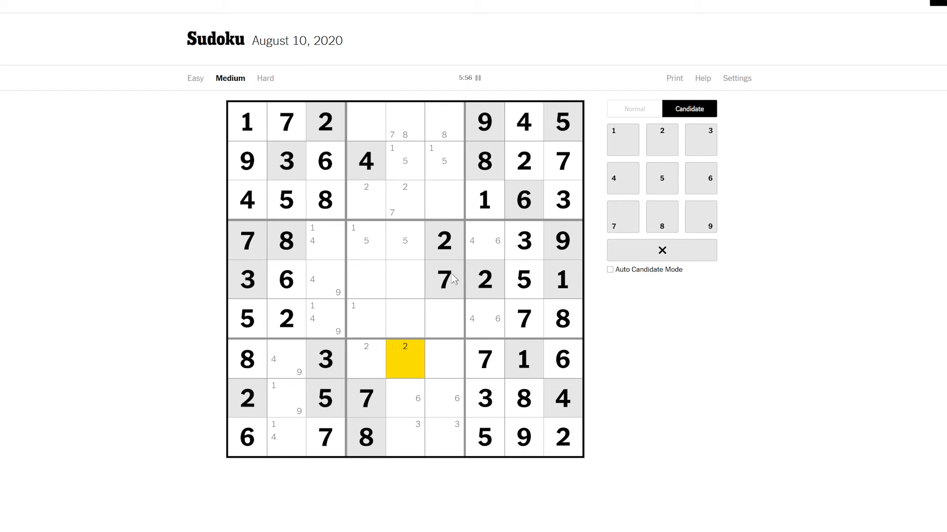
{"action": "mouse_move", "coordinate": [491, 201]}
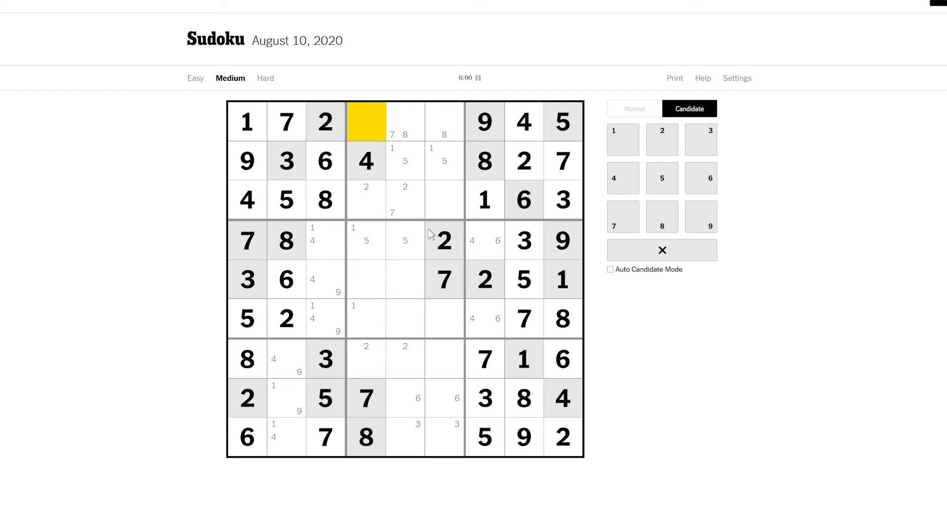
{"action": "left_click", "coordinate": [405, 121]}
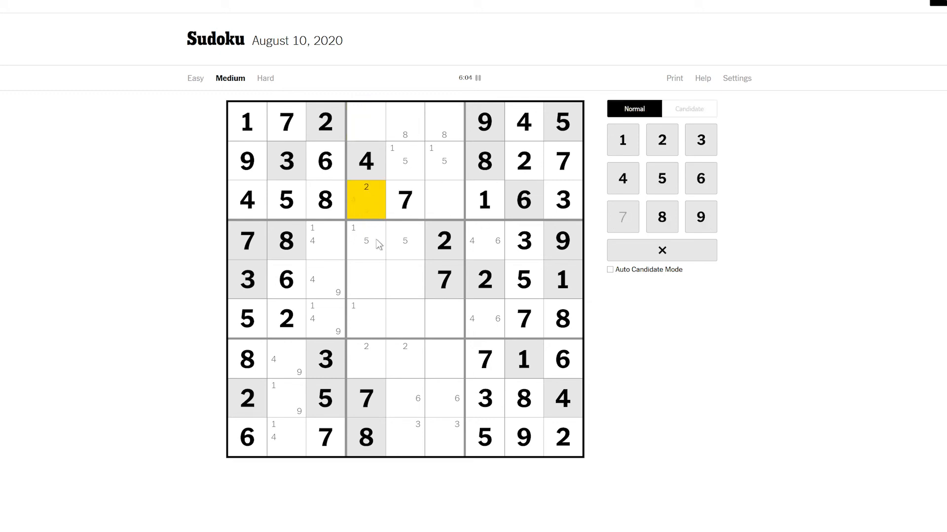
{"action": "left_click", "coordinate": [689, 109]}
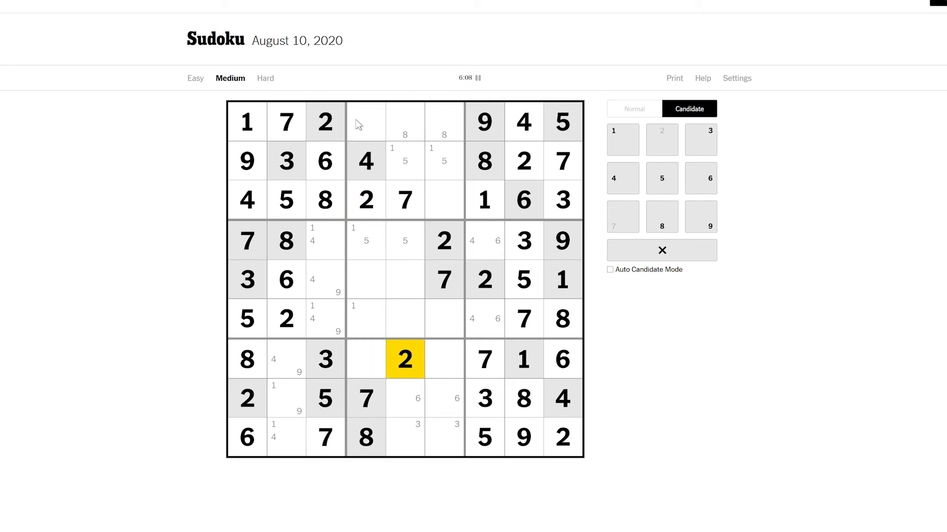
Place 8s in row five, column five and row one, column six.
{"action": "left_click", "coordinate": [365, 123]}
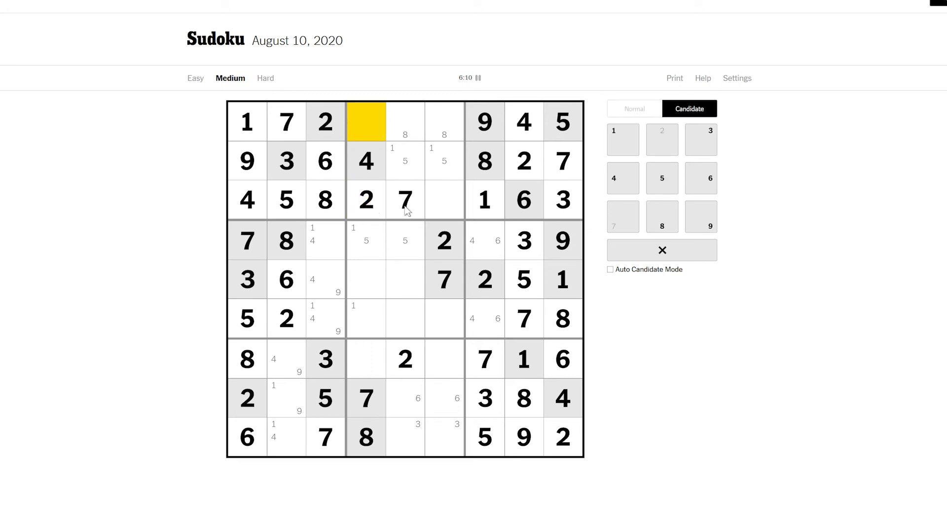
{"action": "left_click", "coordinate": [404, 201]}
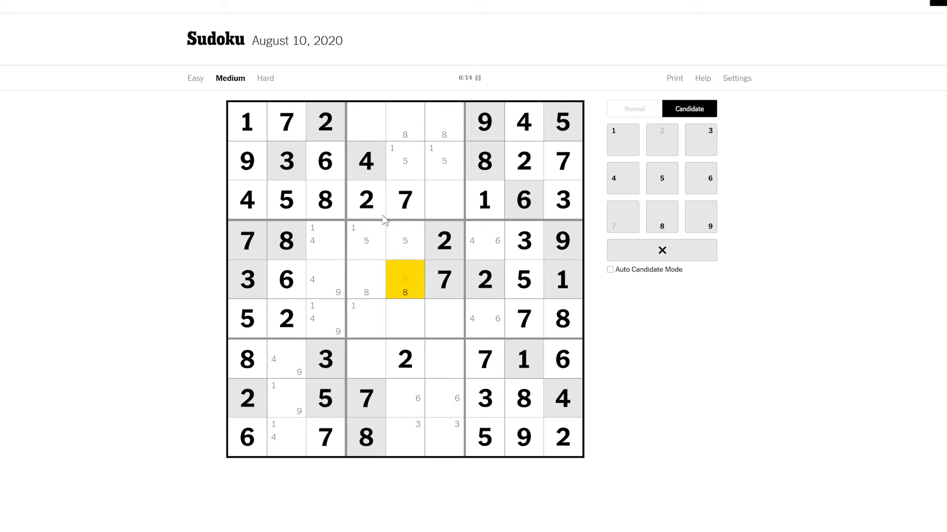
{"action": "left_click", "coordinate": [633, 109]}
{"action": "type", "text": "8"}
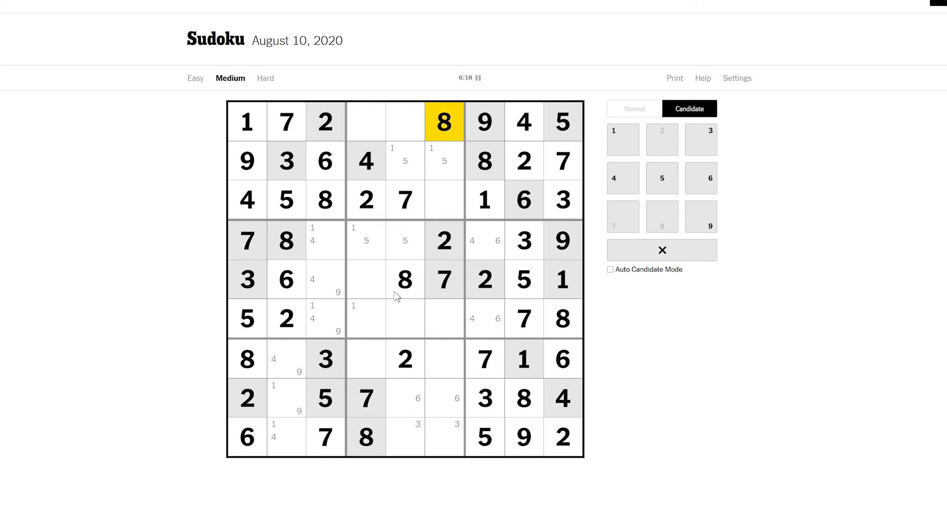
{"action": "left_click", "coordinate": [444, 199]}
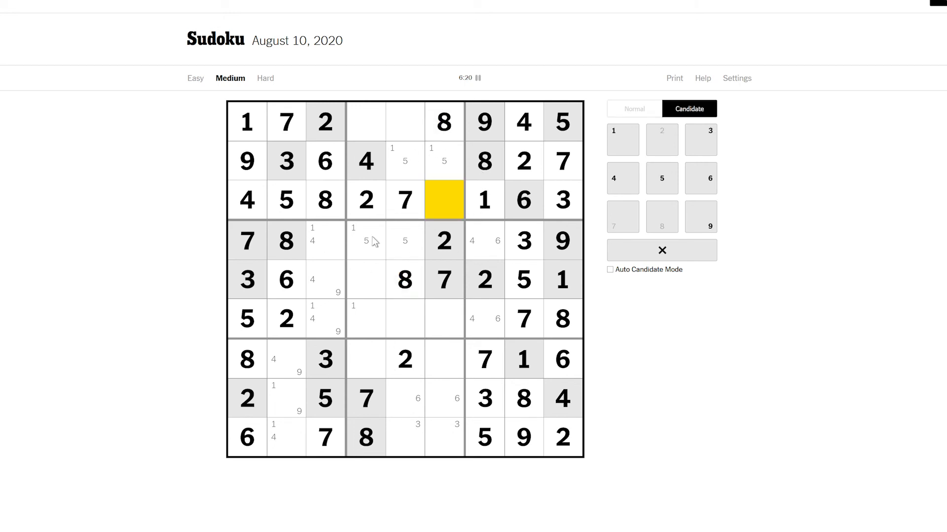
Place 9 at row 3 column 6, pencil 3/6 in row 1 column 4, and enter 1 at row 6 column 4.
{"action": "left_click", "coordinate": [700, 216]}
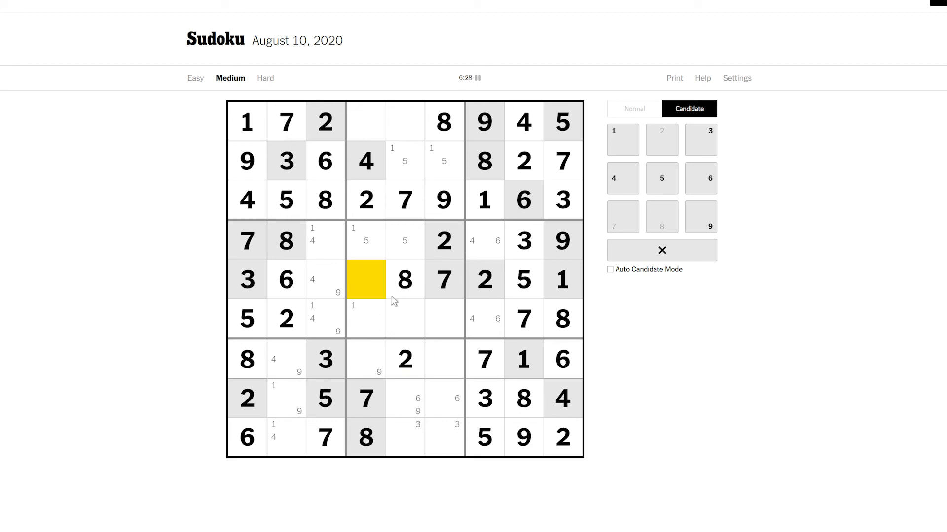
{"action": "mouse_move", "coordinate": [474, 232]}
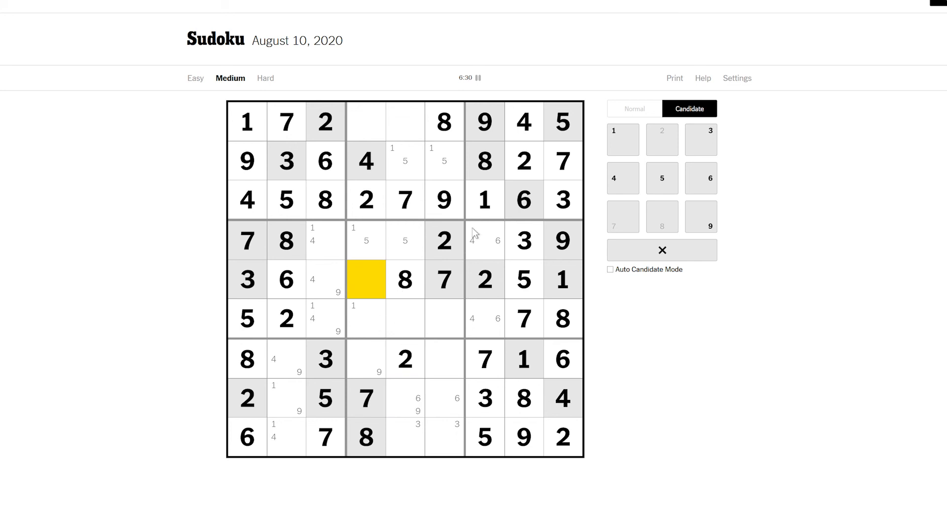
{"action": "left_click", "coordinate": [366, 122]}
{"action": "type", "text": "3 6"}
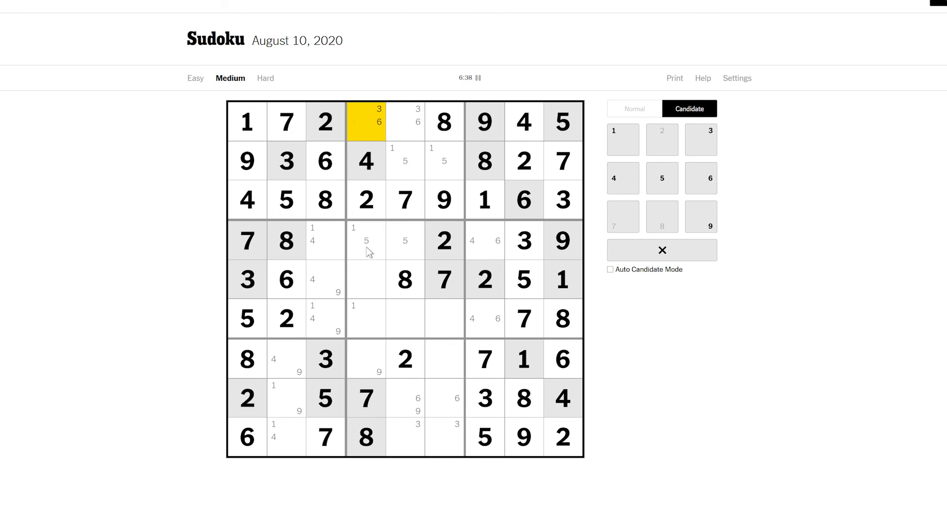
{"action": "left_click", "coordinate": [367, 280]}
{"action": "type", "text": "9"}
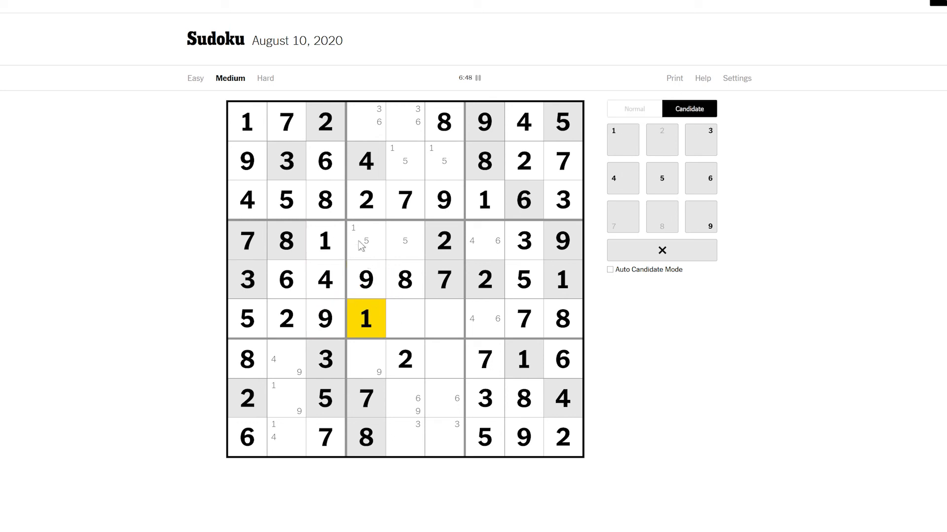
{"action": "left_click", "coordinate": [365, 240]}
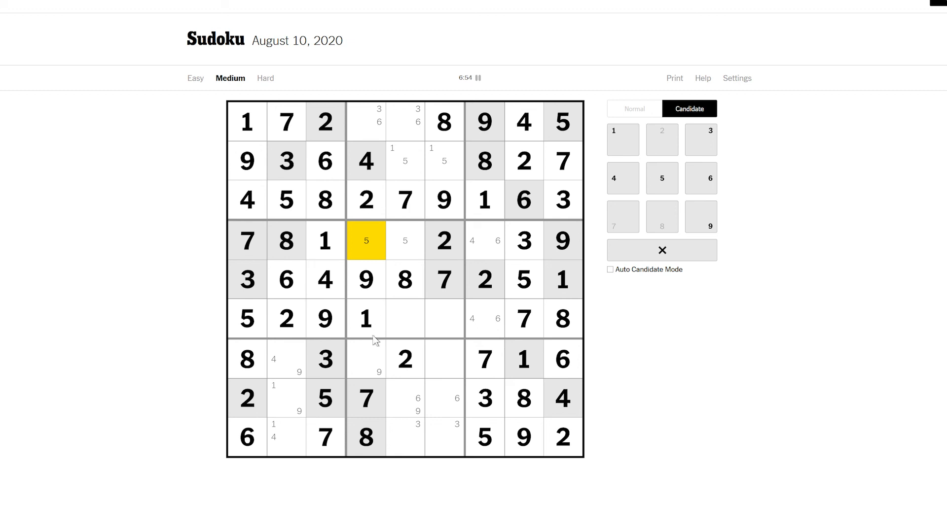
Enter the final 6, 5 and 3 in the middle columns to complete the grid in 7:31.
{"action": "left_click", "coordinate": [366, 360]}
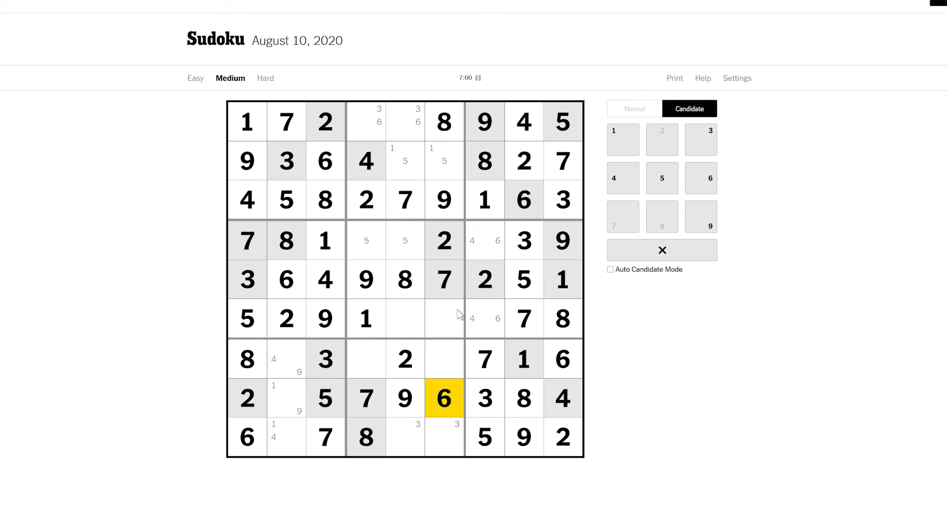
{"action": "mouse_move", "coordinate": [438, 296]}
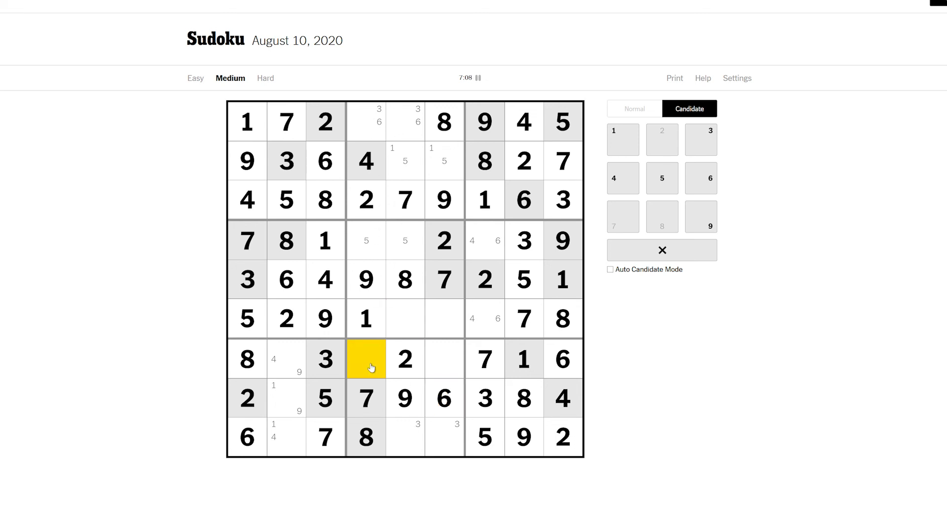
{"action": "left_click", "coordinate": [662, 177]}
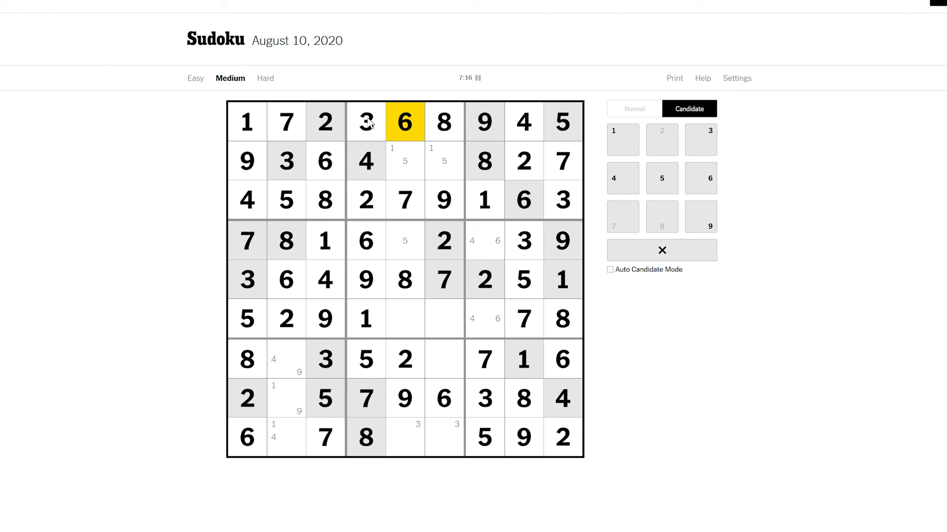
{"action": "left_click", "coordinate": [365, 121]}
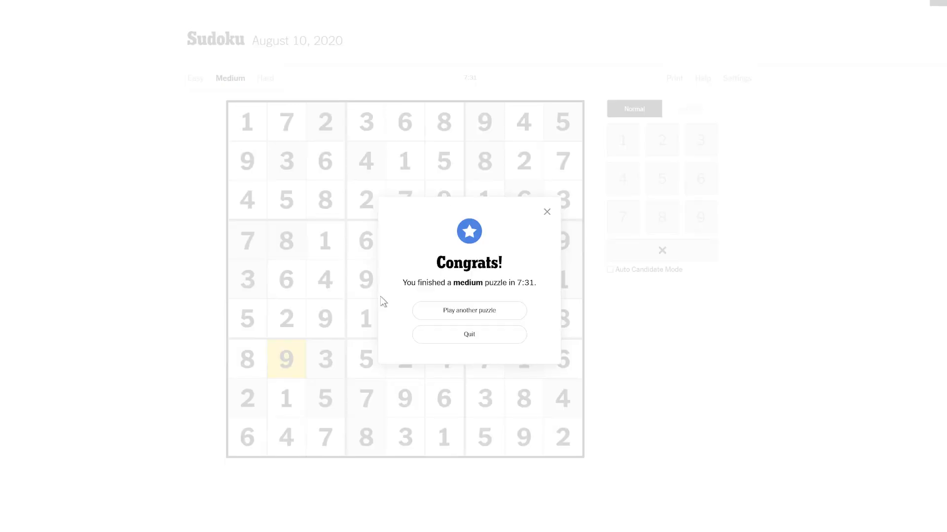
{"action": "mouse_move", "coordinate": [270, 192]}
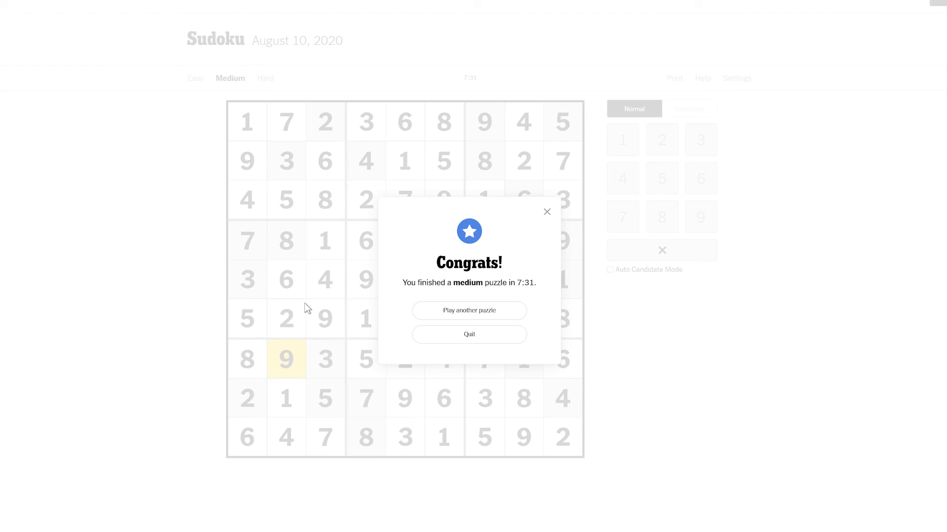
{"action": "mouse_move", "coordinate": [100, 216]}
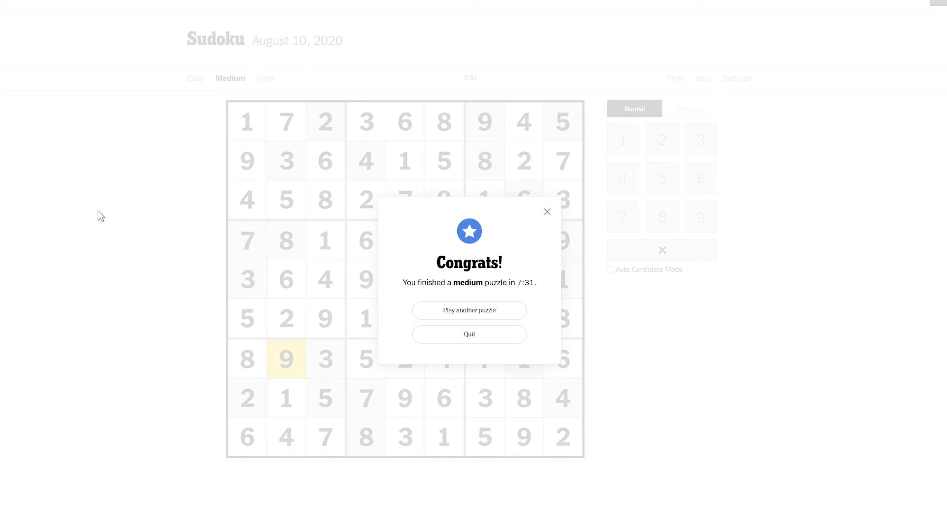
{"action": "mouse_move", "coordinate": [469, 335]}
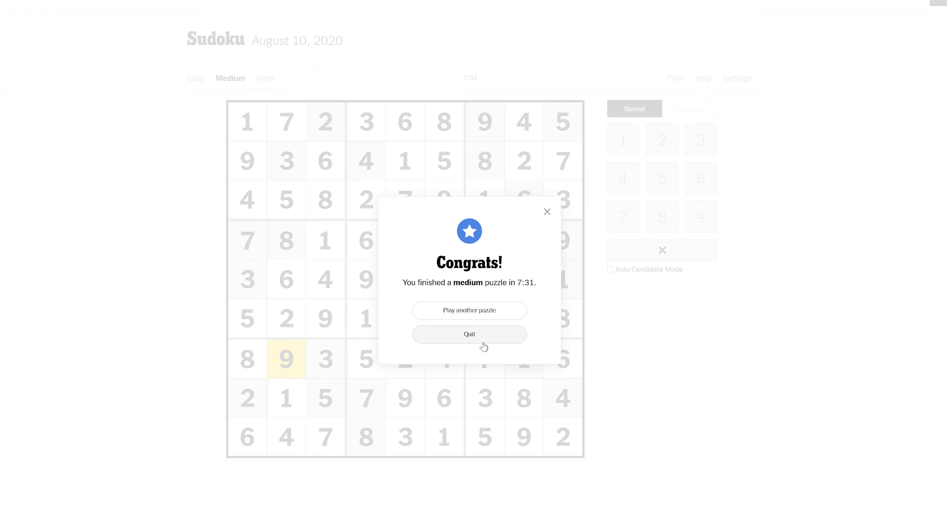
{"action": "mouse_move", "coordinate": [741, 393]}
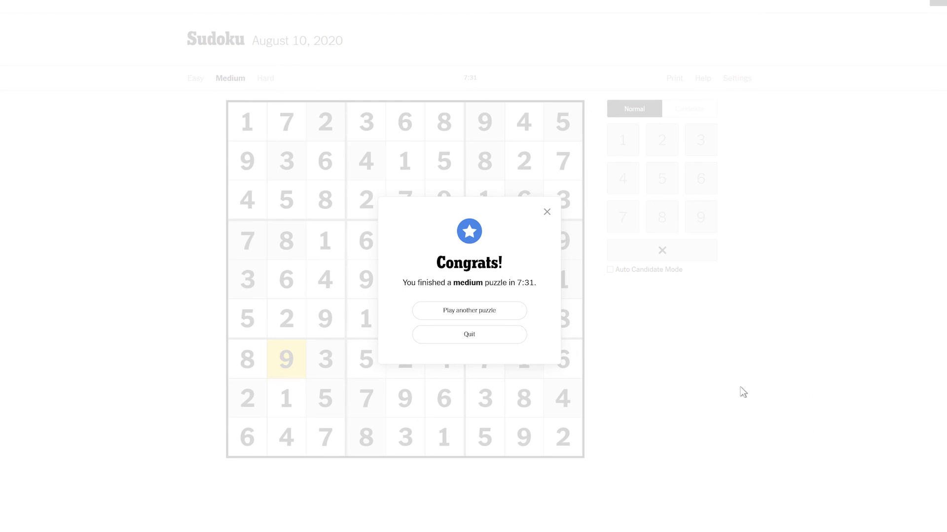
Dismiss the Congrats message to reveal the solved grid with its 7:31 time.
{"action": "left_click", "coordinate": [546, 211]}
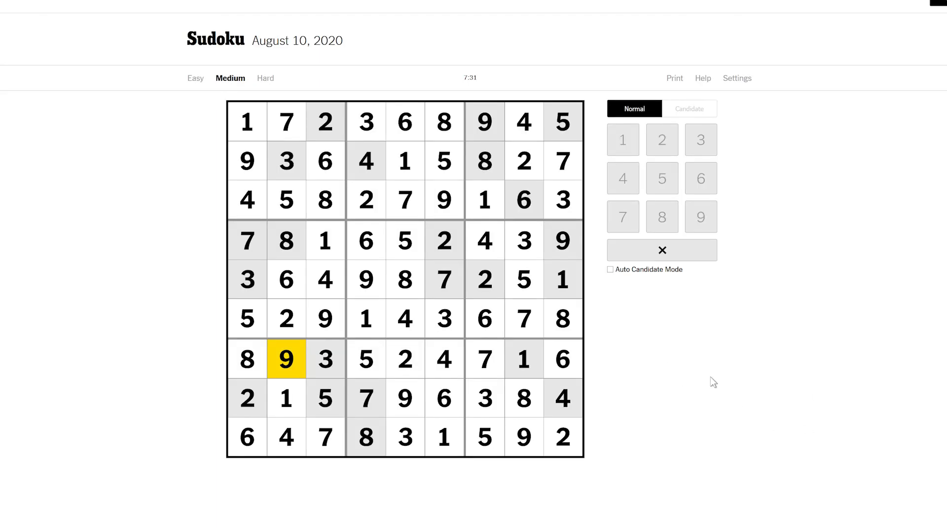